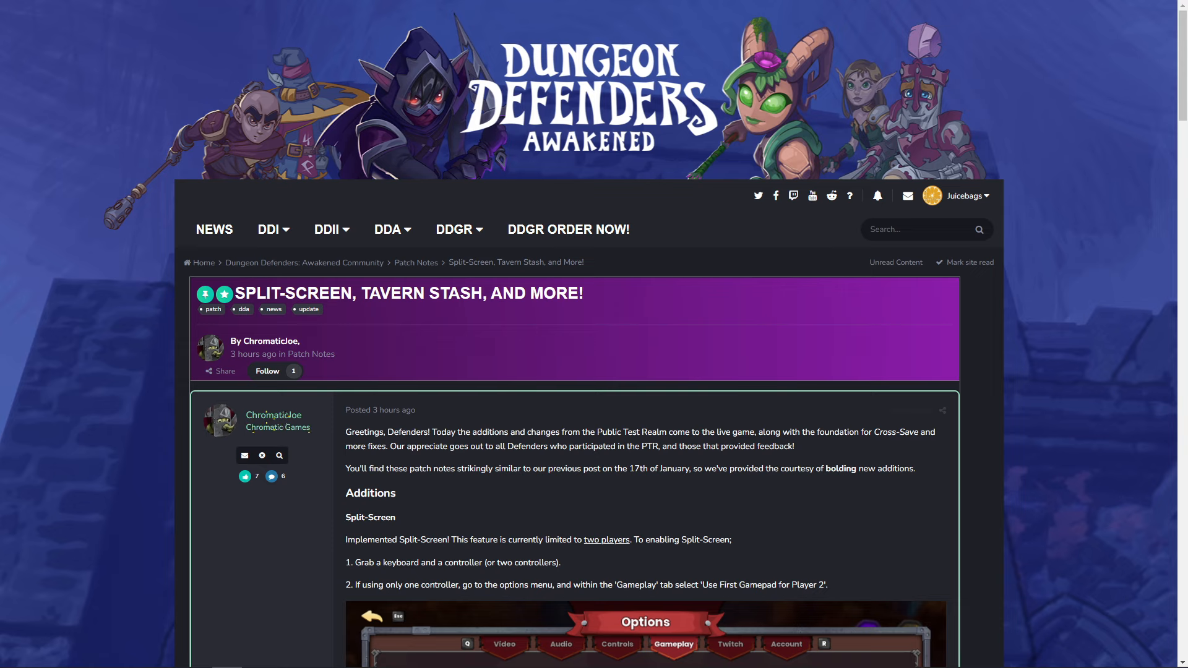
scroll(down, 3)
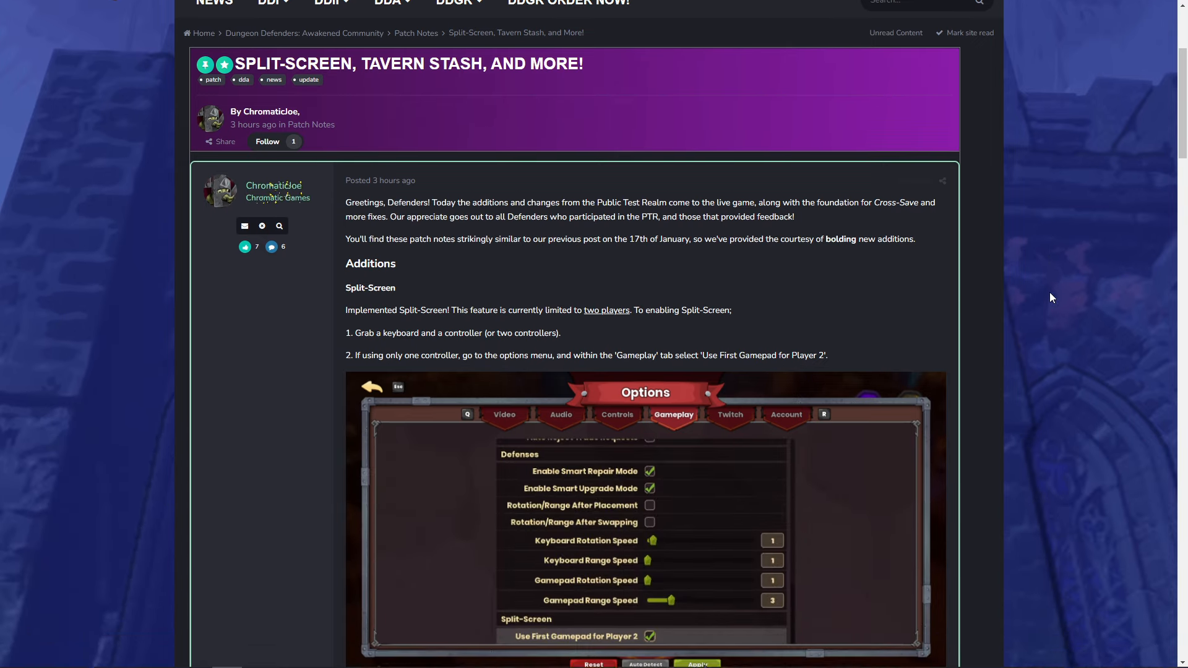
scroll(down, 3)
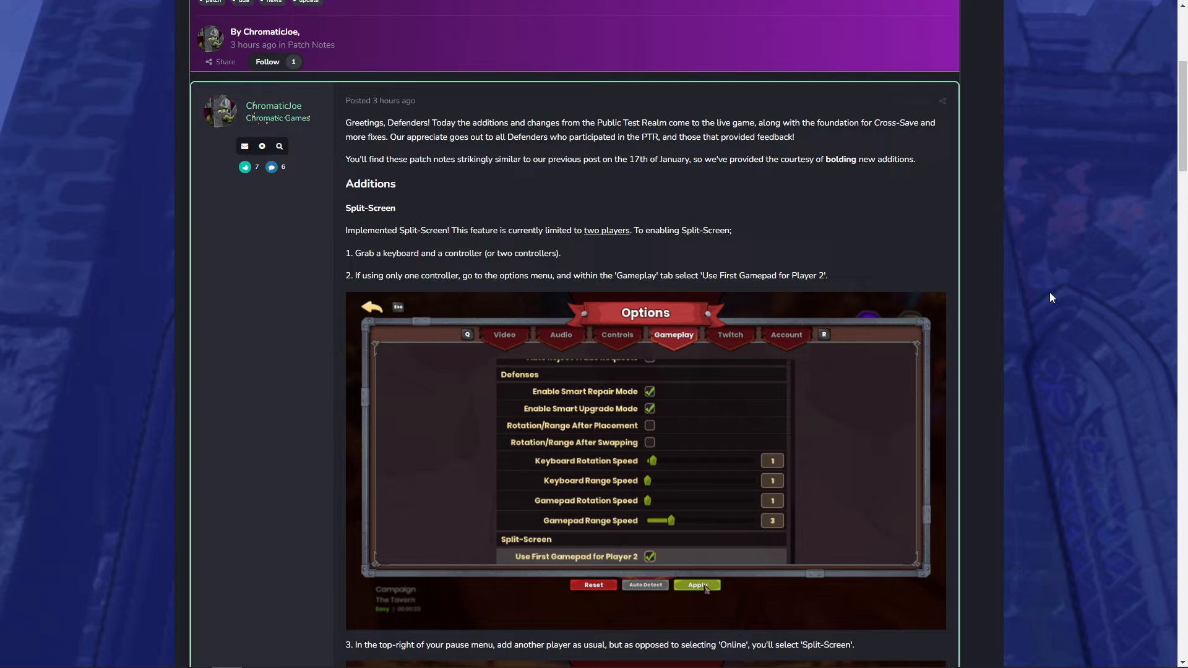
mouse_move(447, 197)
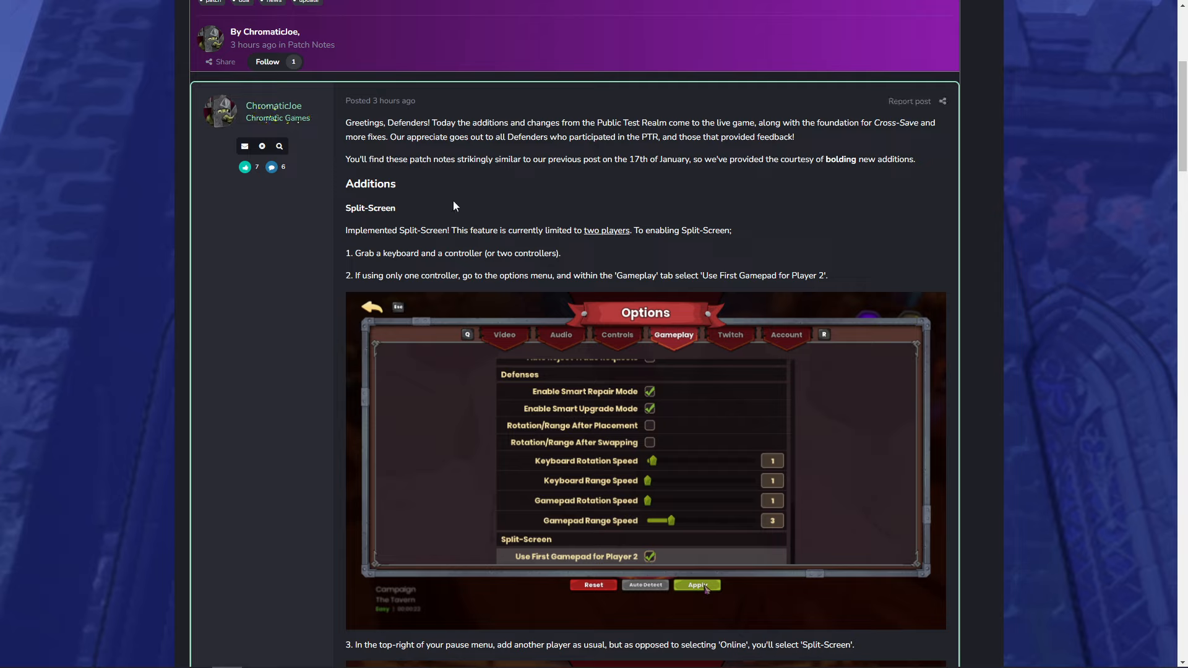
mouse_move(572, 162)
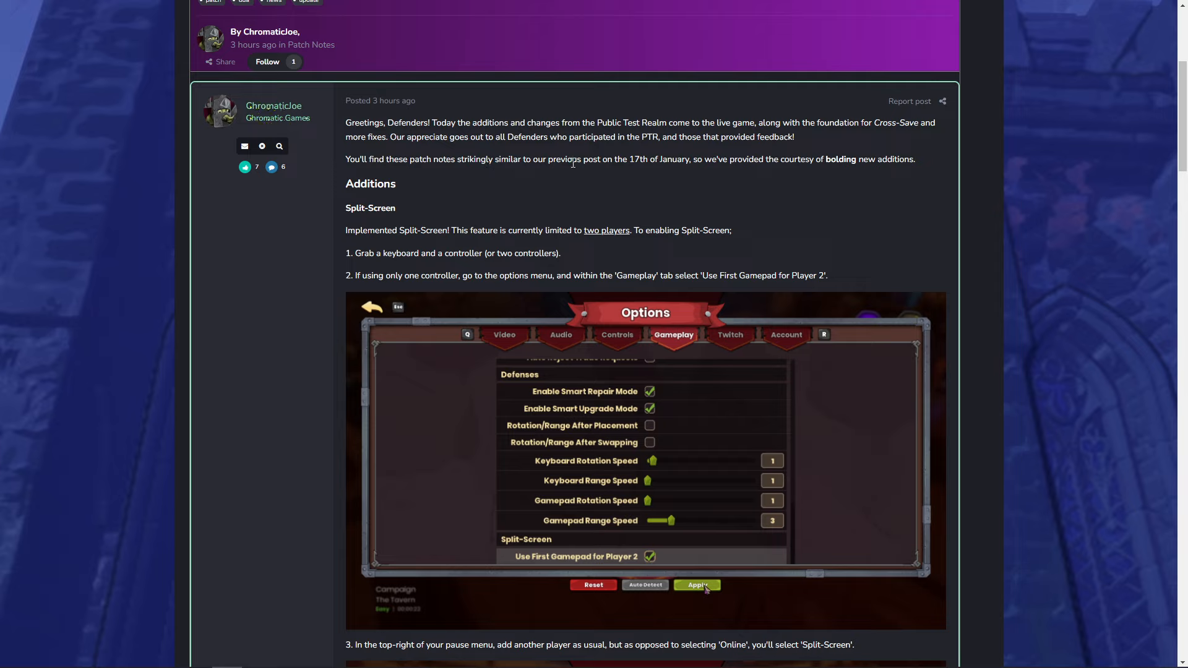
mouse_move(946, 173)
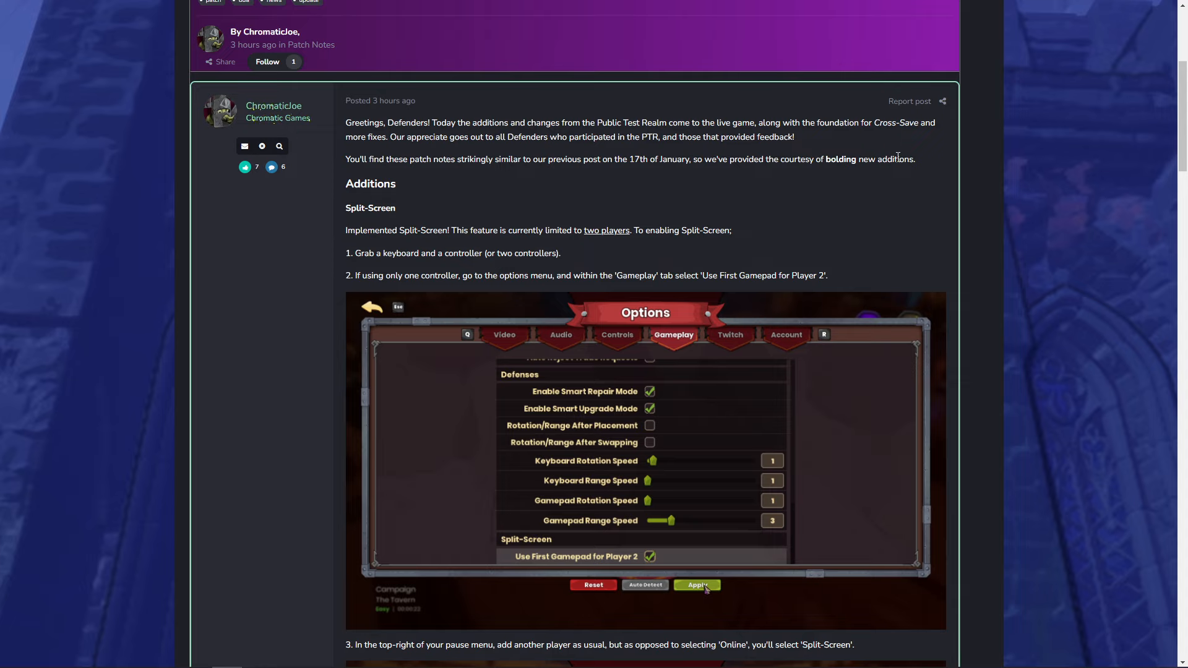
scroll(down, 3)
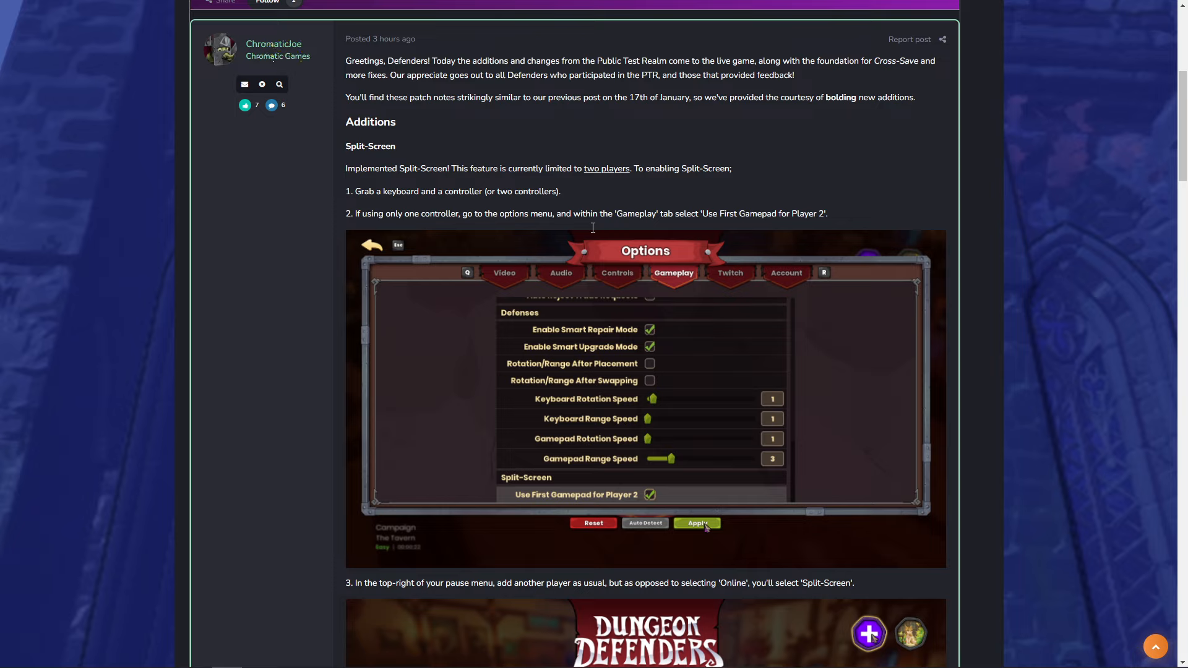
mouse_move(376, 216)
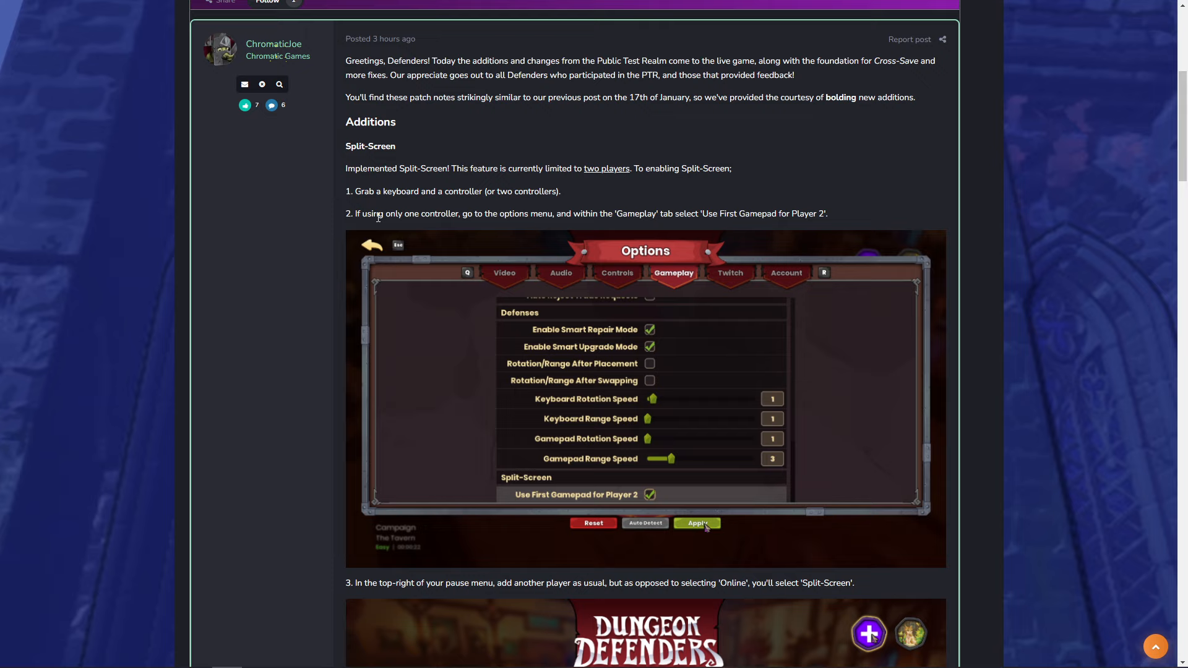
mouse_move(641, 225)
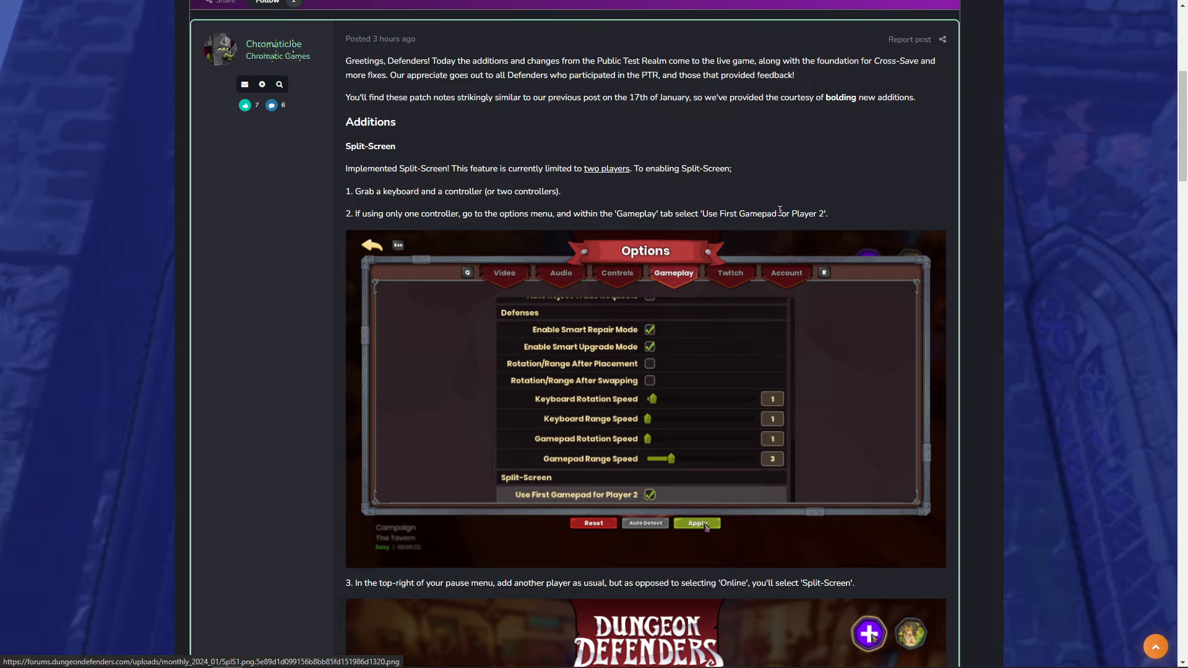
mouse_move(778, 210)
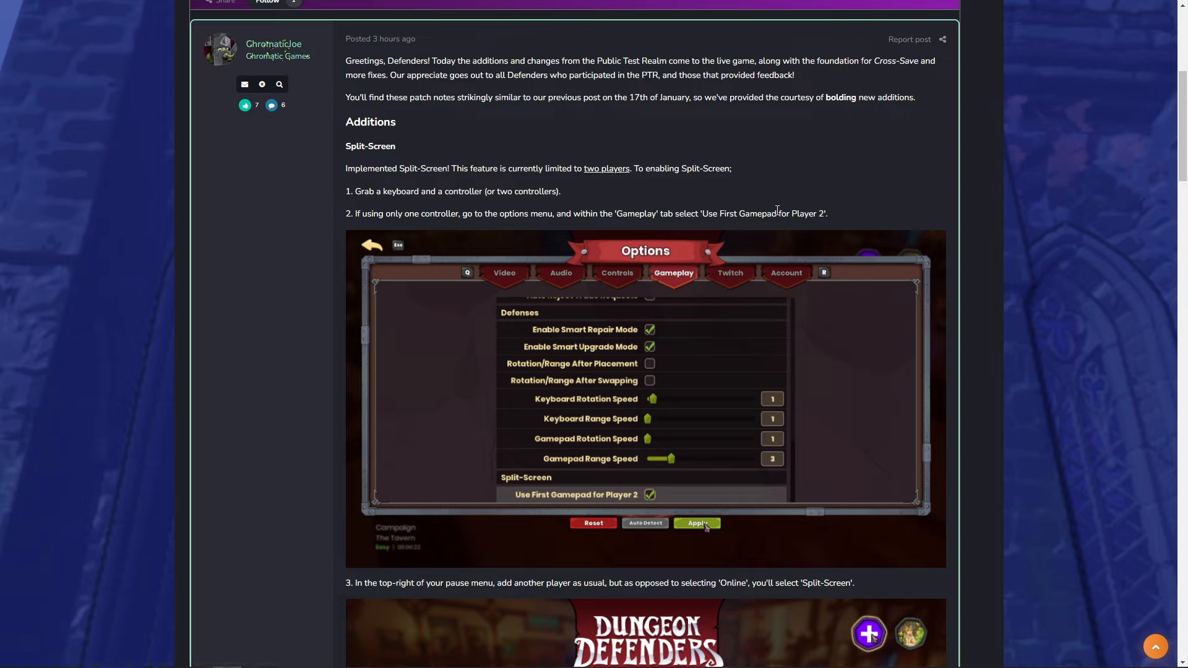
scroll(down, 3)
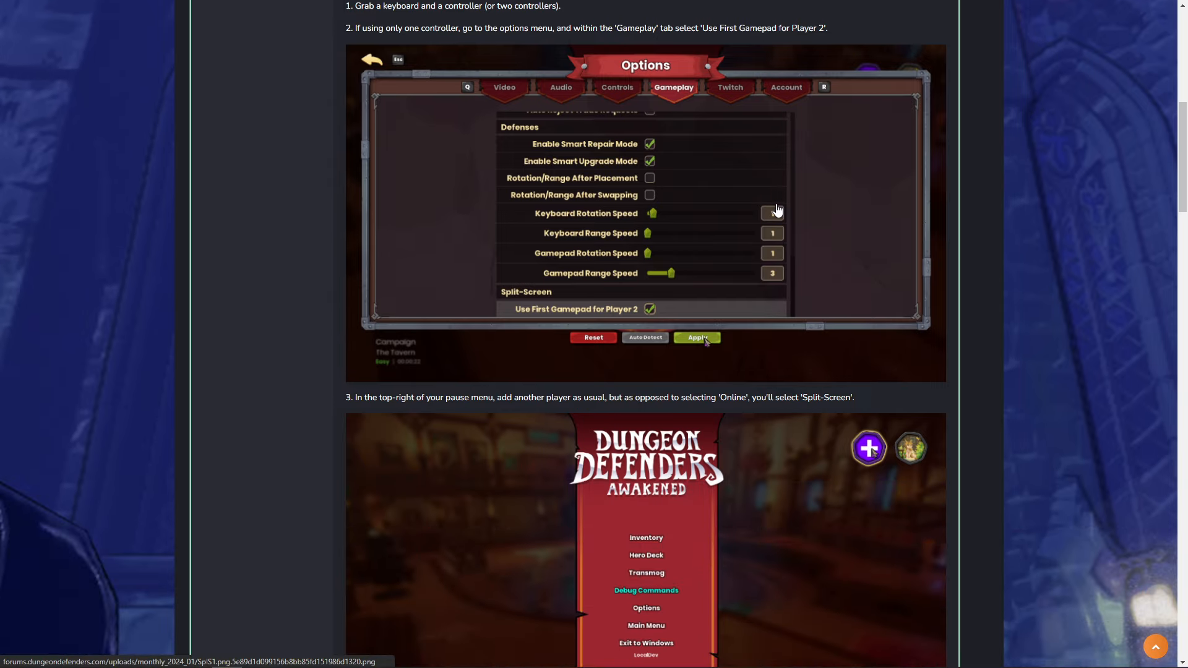
mouse_move(646, 114)
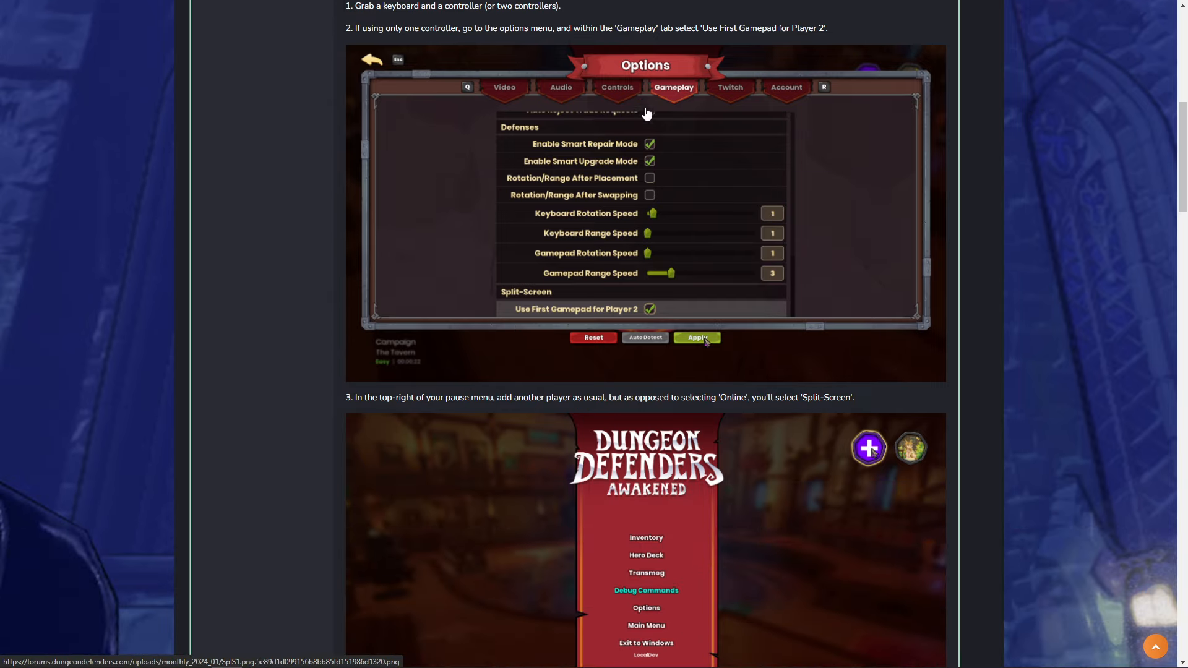
mouse_move(791, 318)
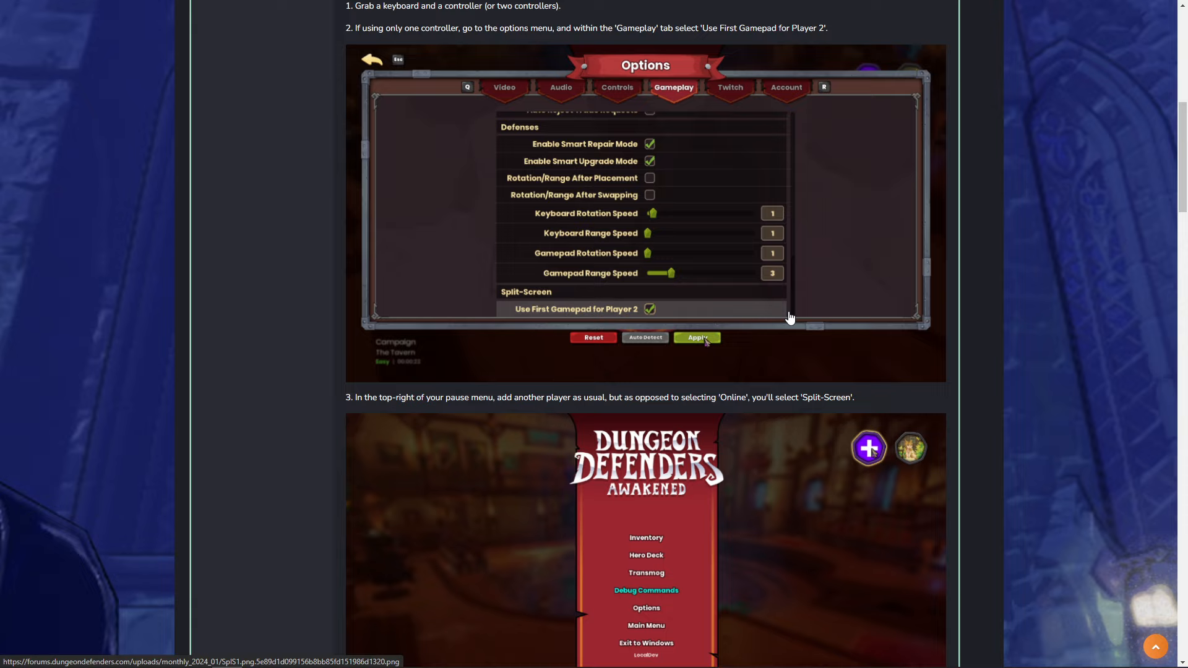
mouse_move(753, 303)
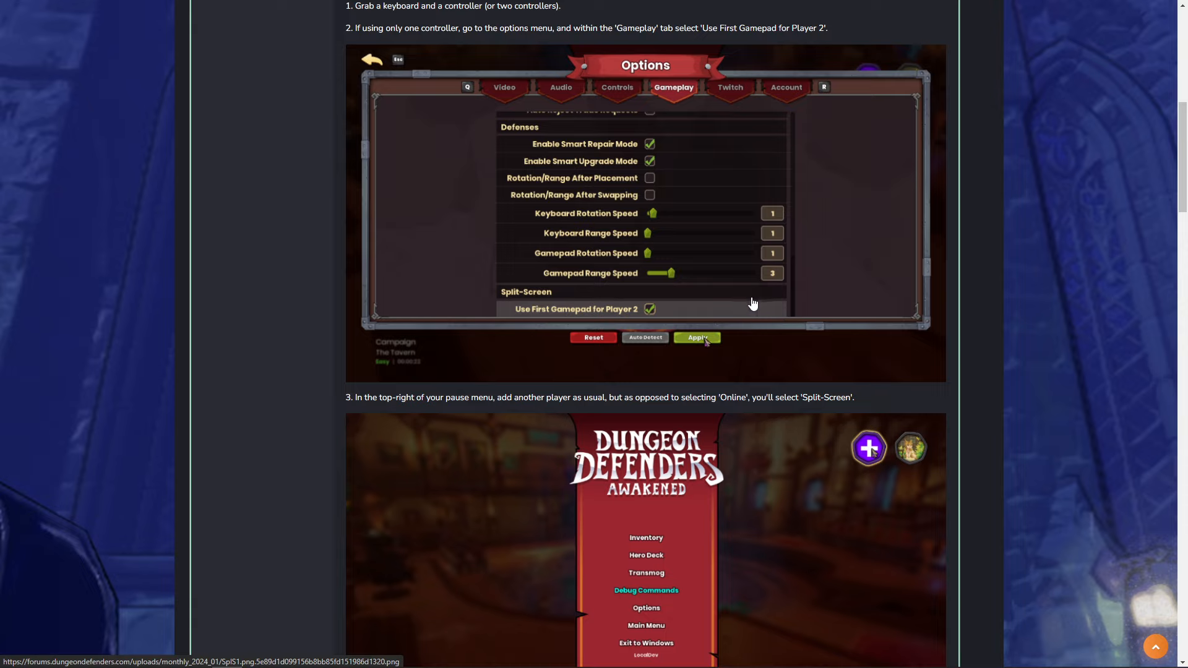
scroll(down, 3)
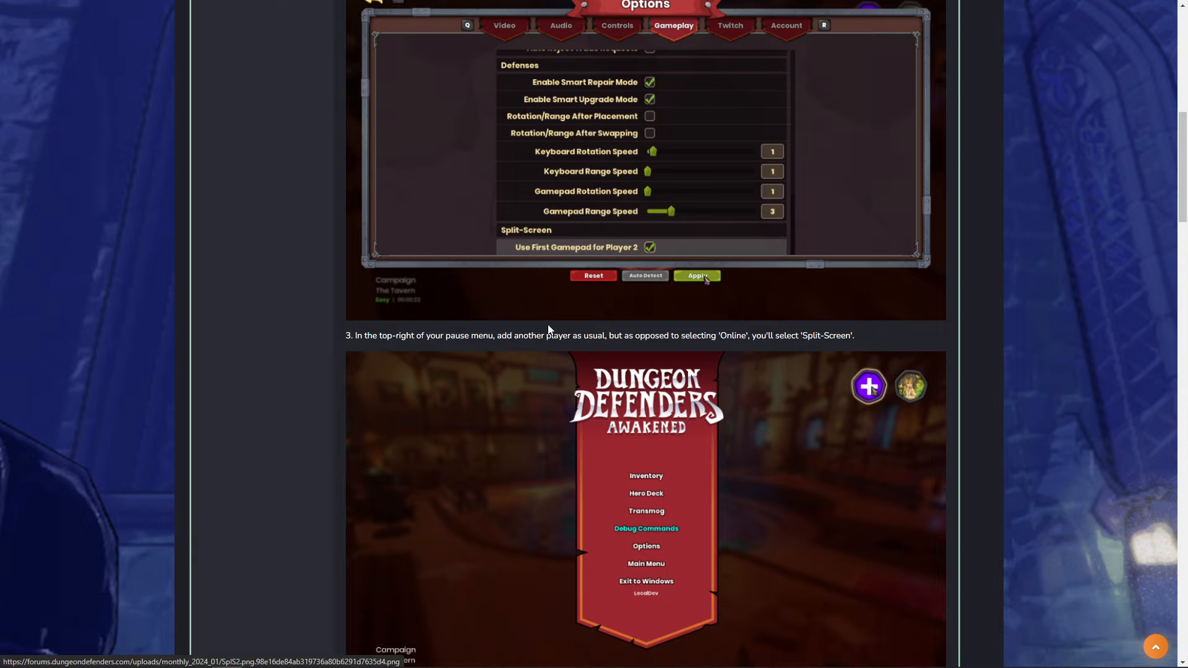
mouse_move(633, 341)
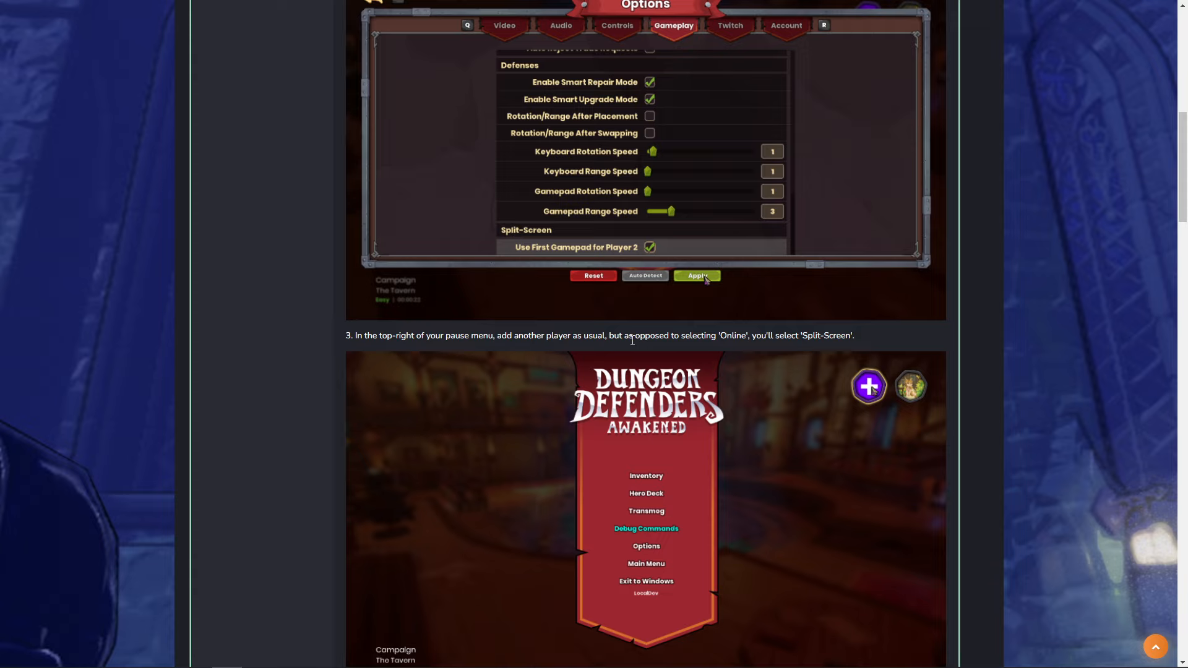
mouse_move(878, 405)
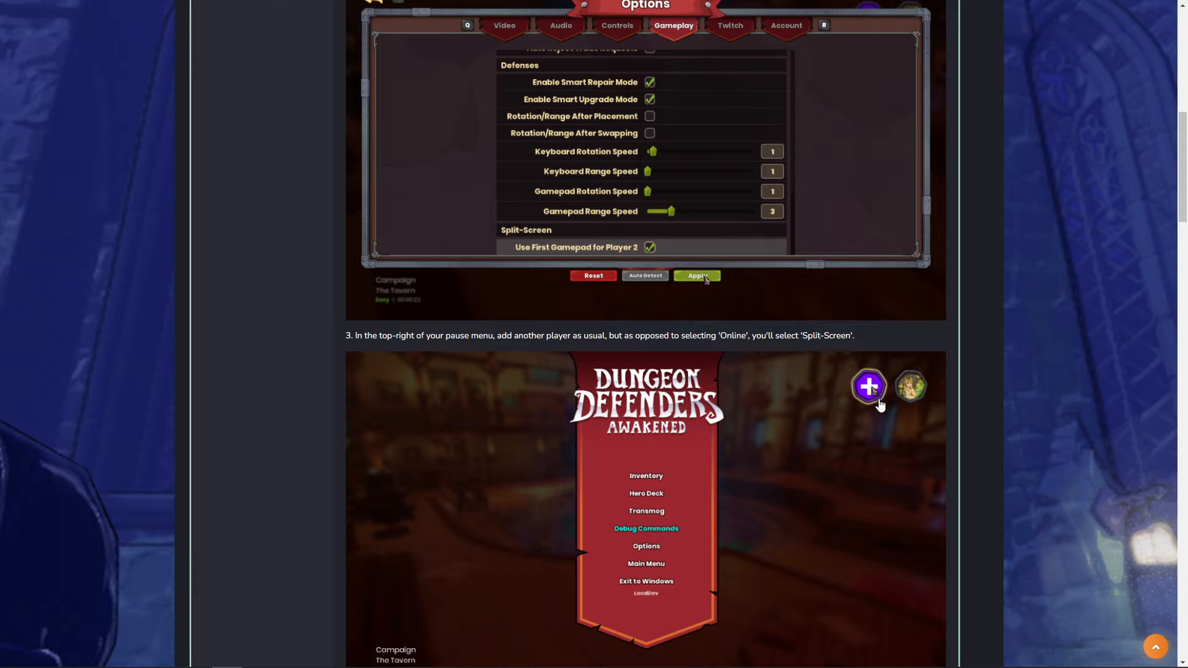
scroll(down, 3)
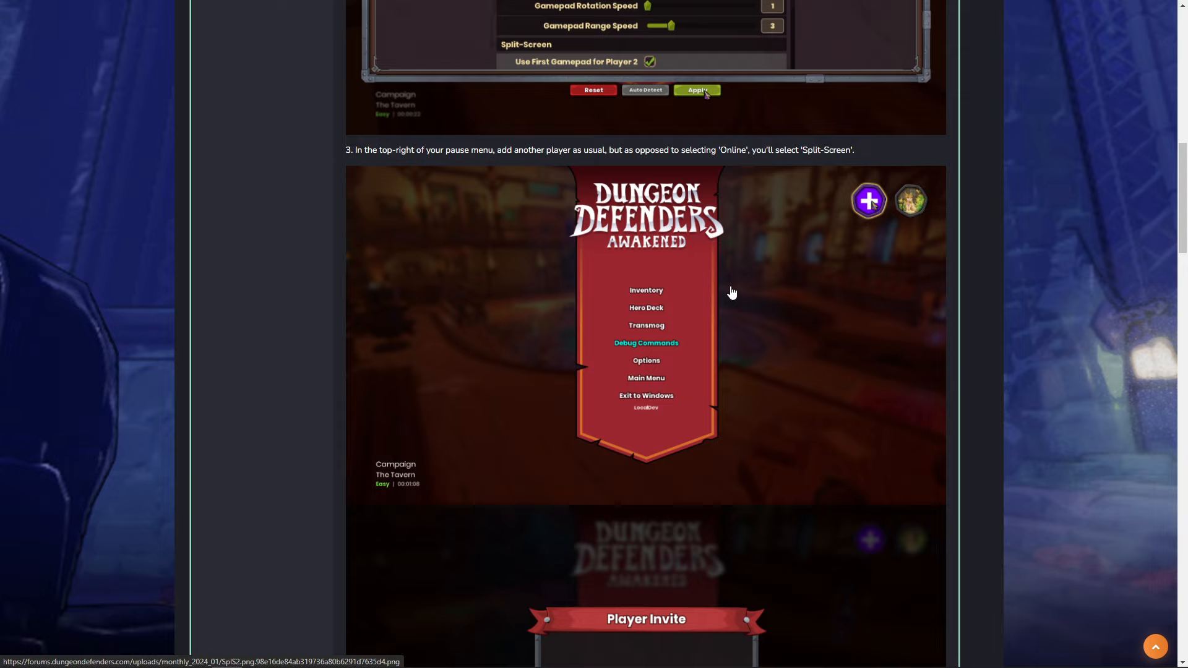
mouse_move(872, 204)
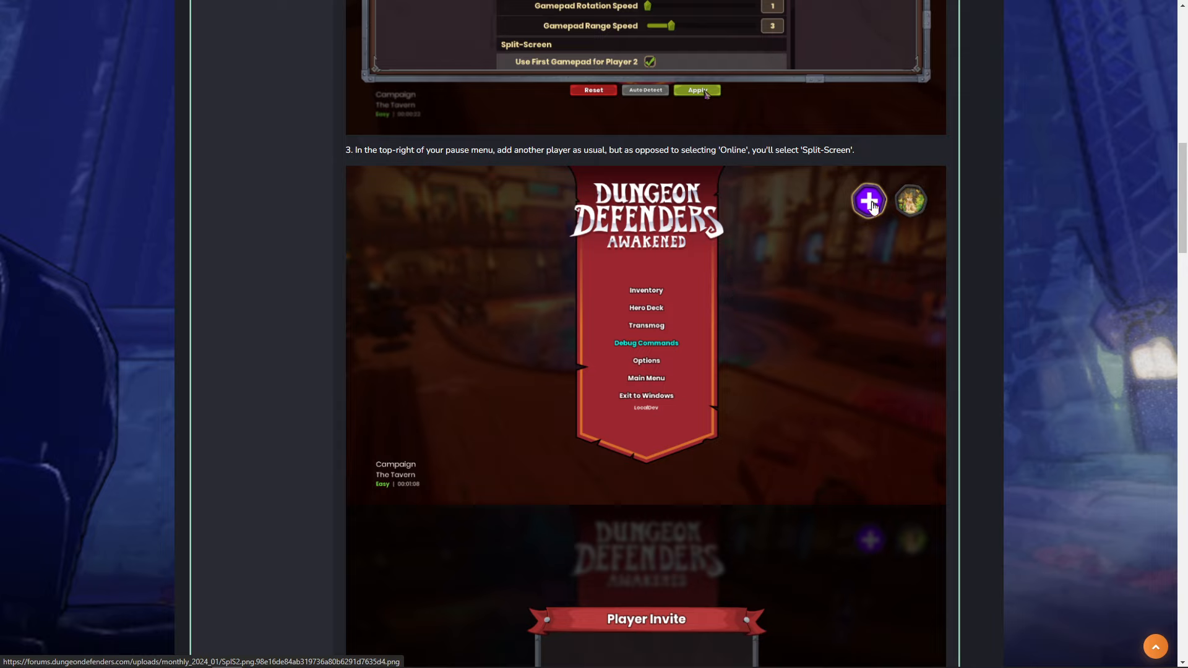
mouse_move(847, 194)
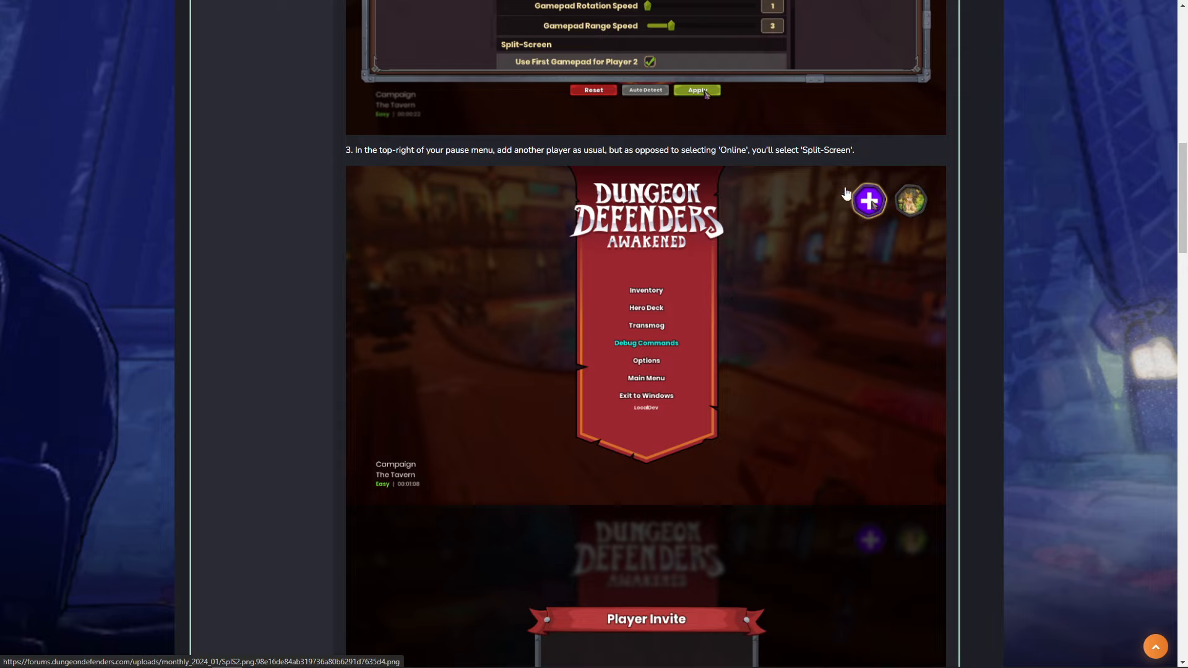
mouse_move(871, 210)
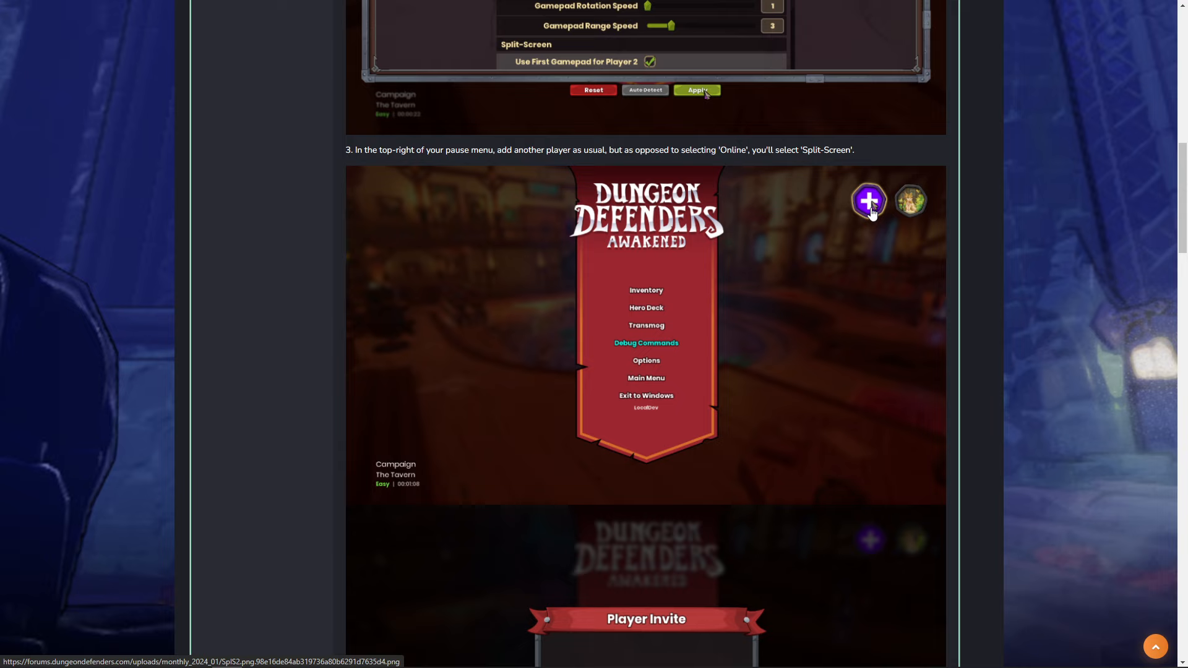
scroll(down, 3)
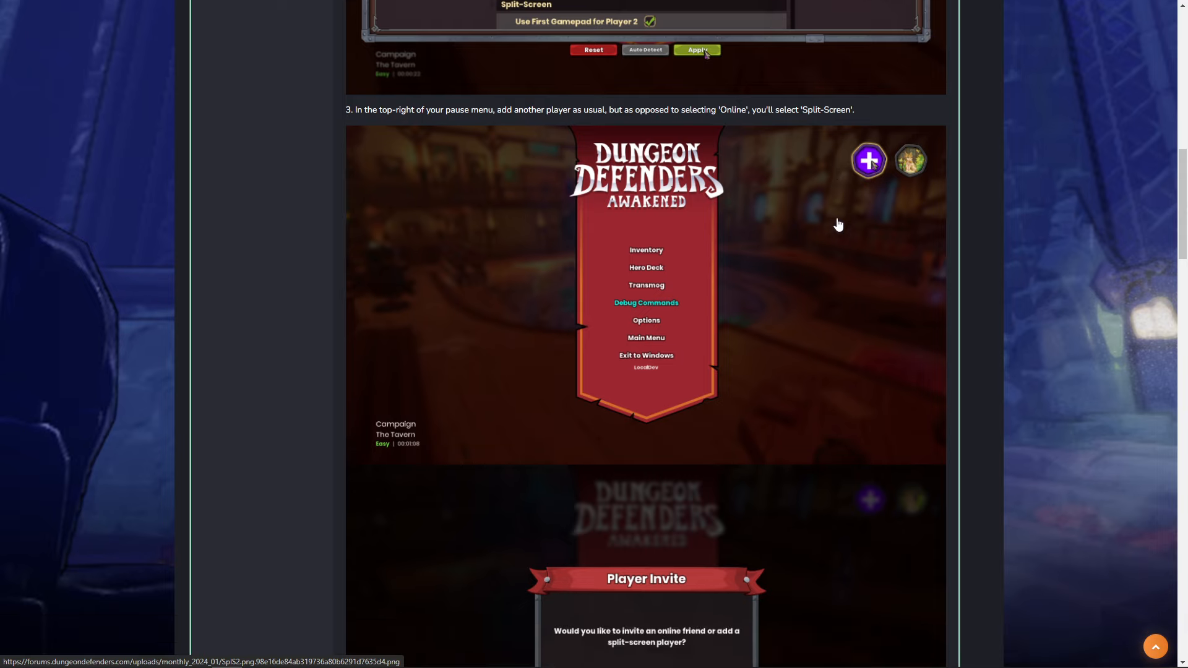
scroll(down, 3)
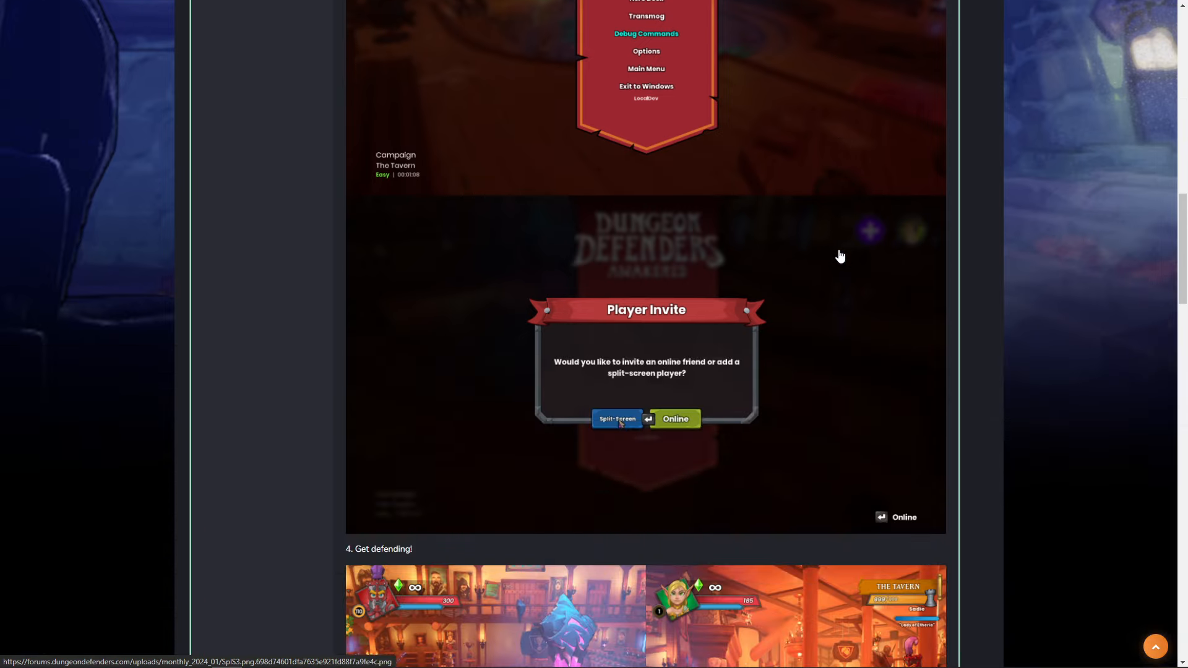
mouse_move(603, 428)
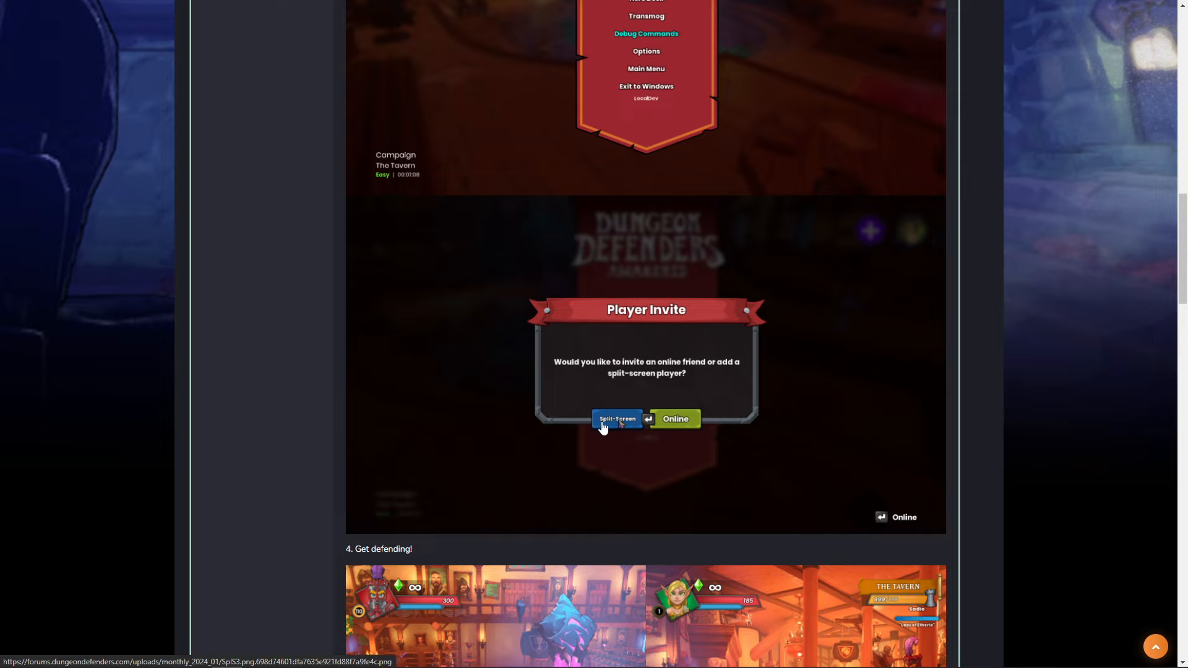
mouse_move(691, 431)
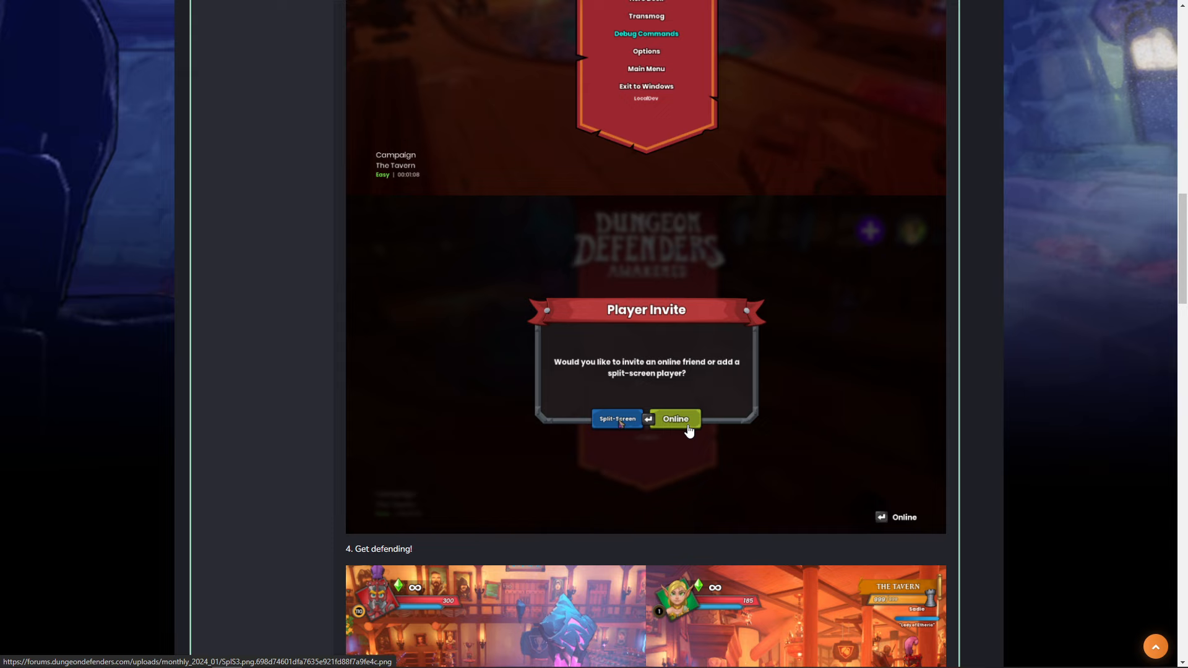
mouse_move(623, 428)
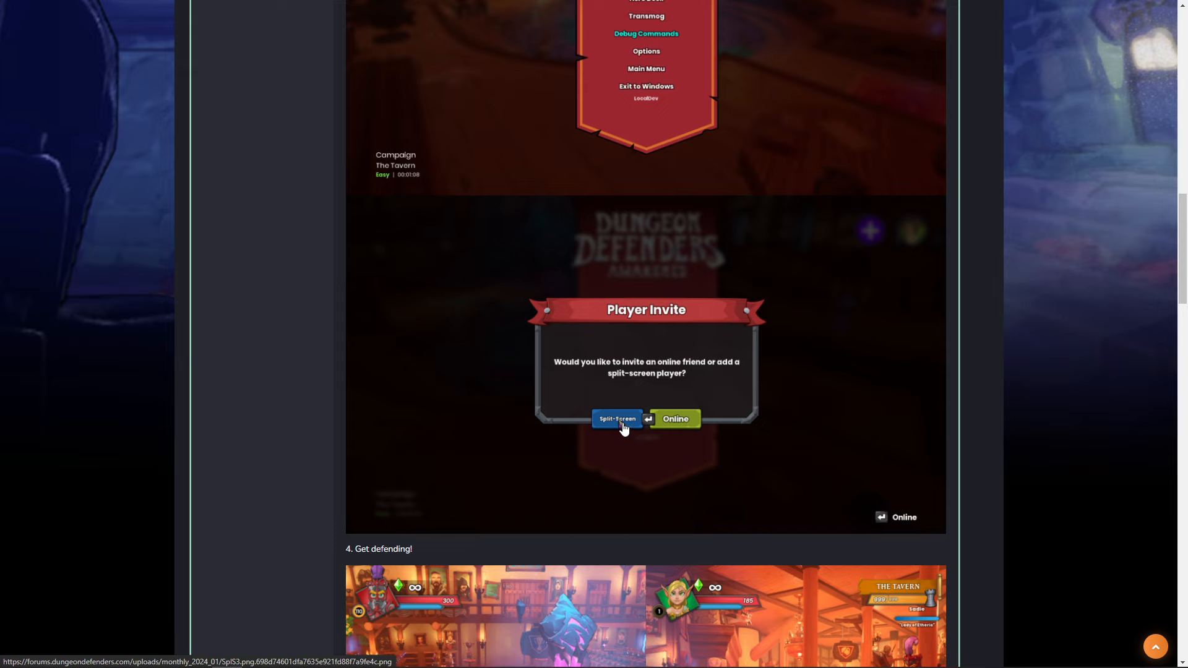
scroll(down, 3)
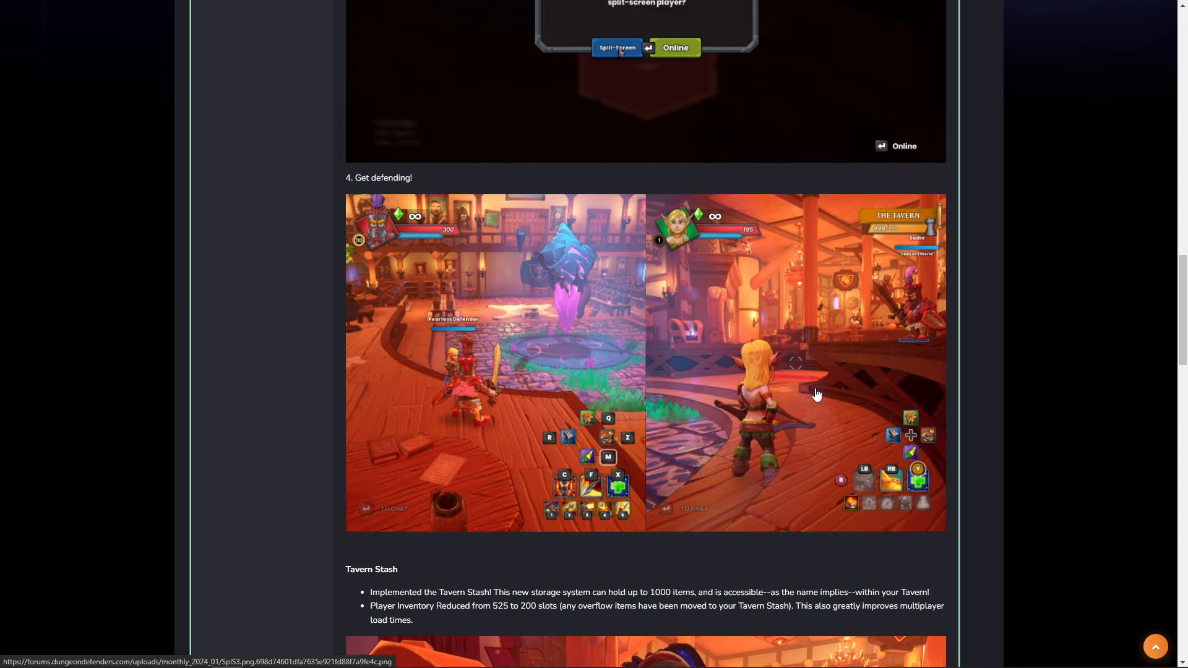
scroll(down, 3)
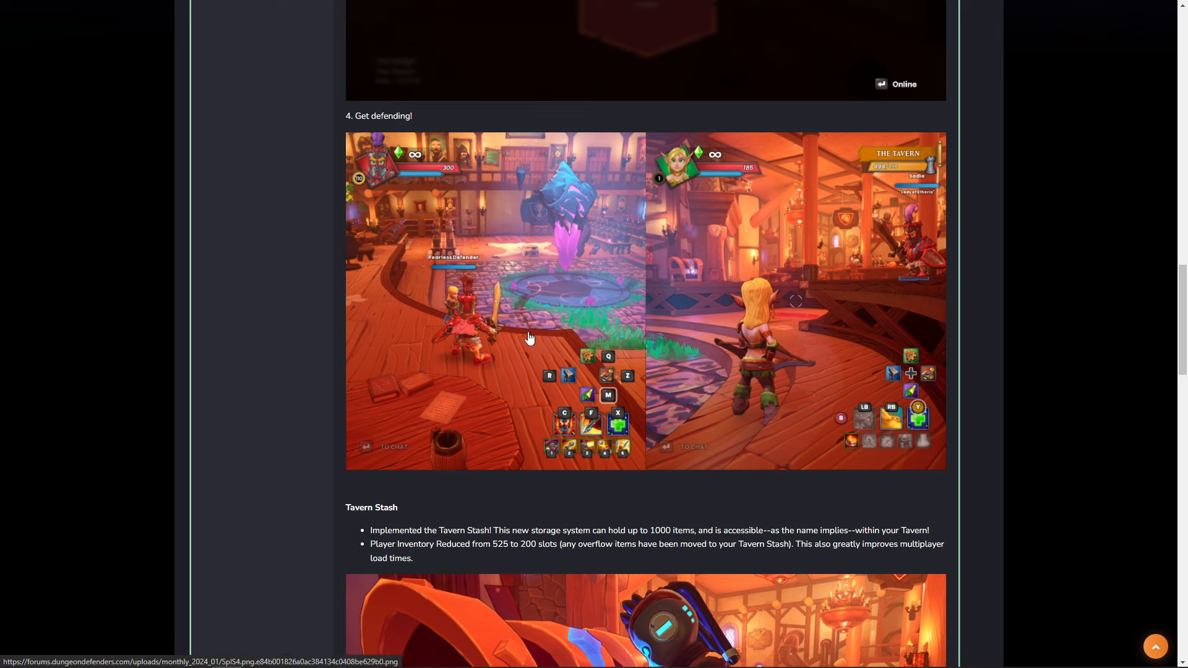
mouse_move(875, 347)
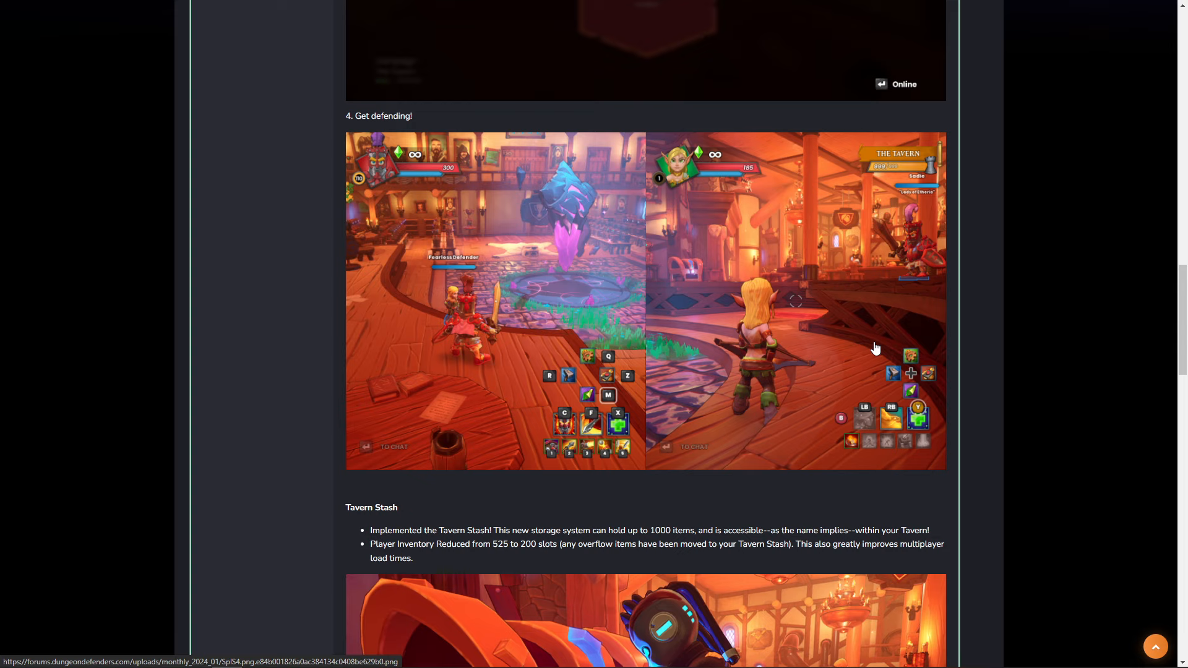
mouse_move(867, 331)
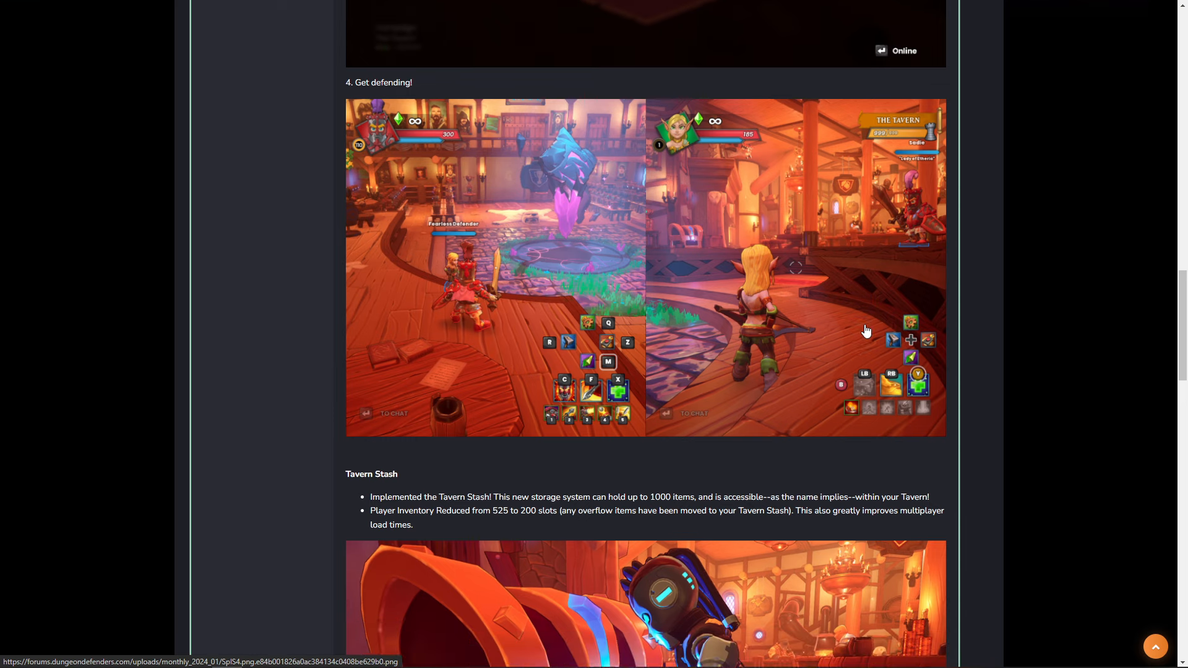
scroll(down, 3)
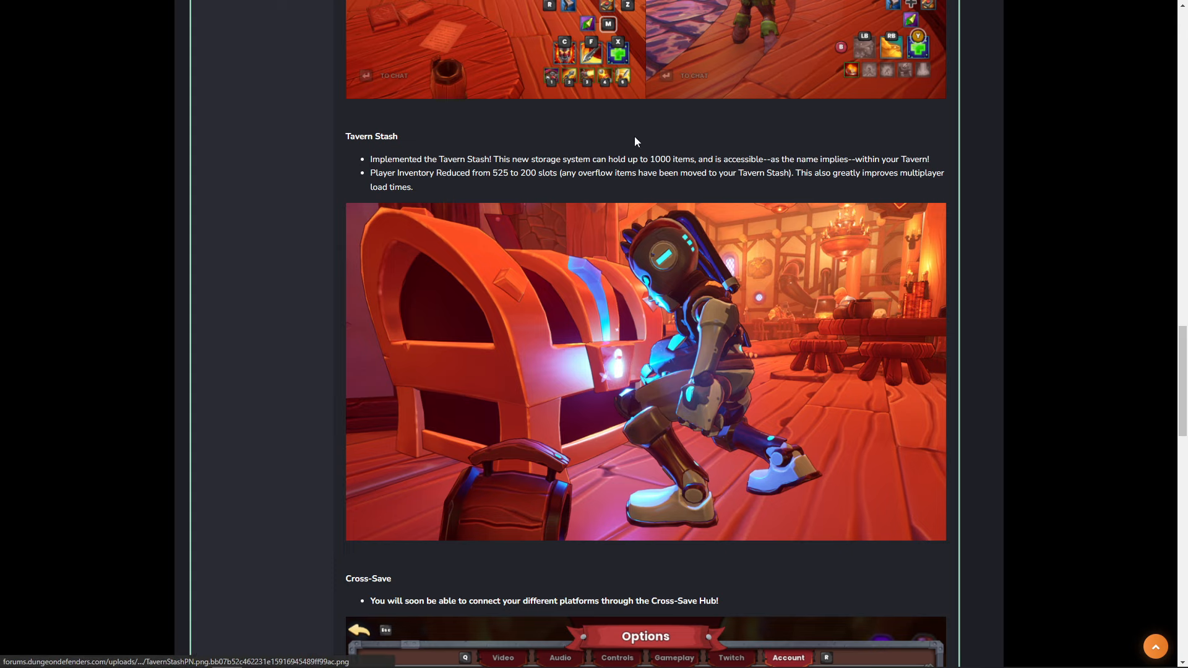
scroll(down, 3)
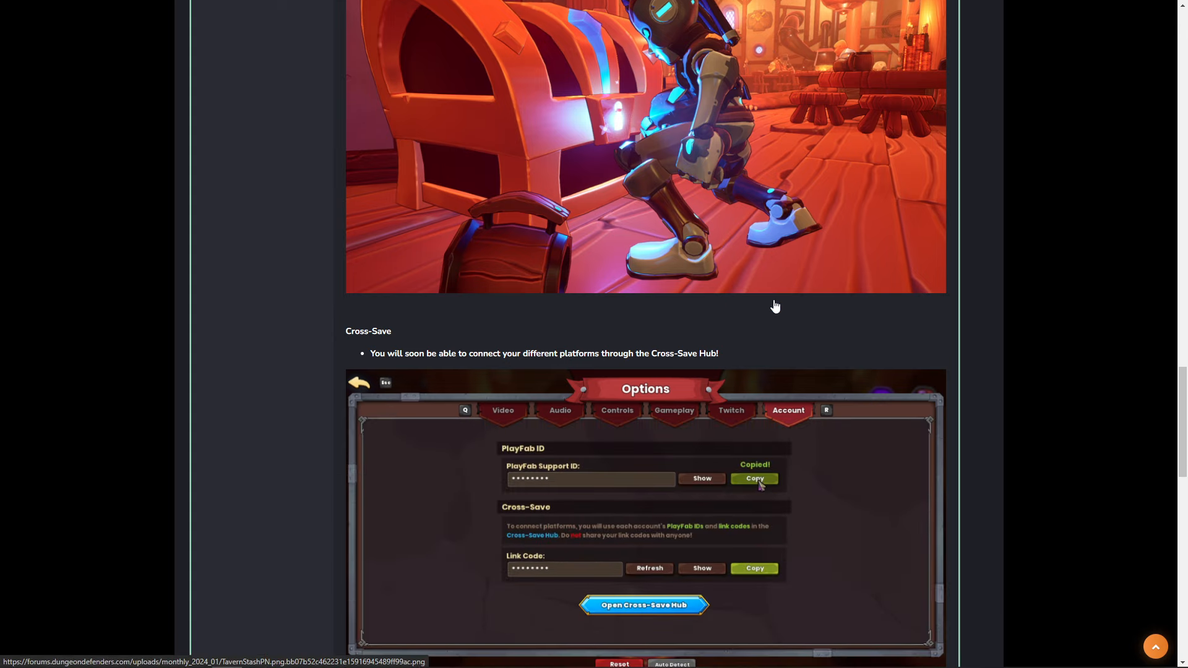
scroll(down, 3)
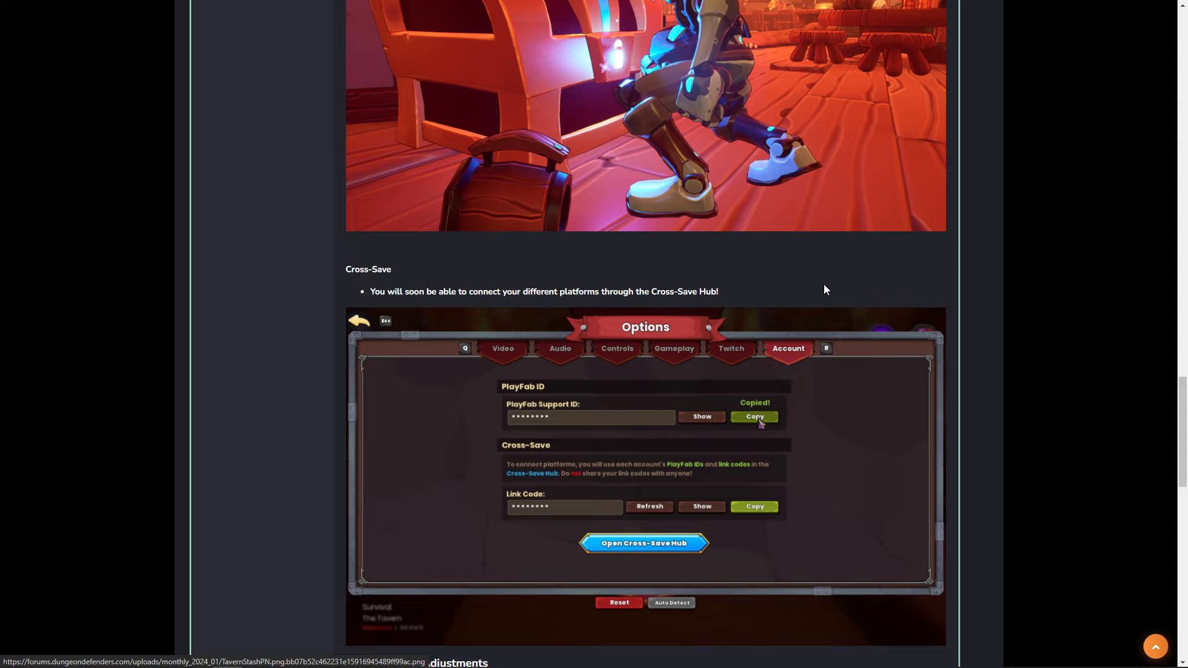
mouse_move(599, 310)
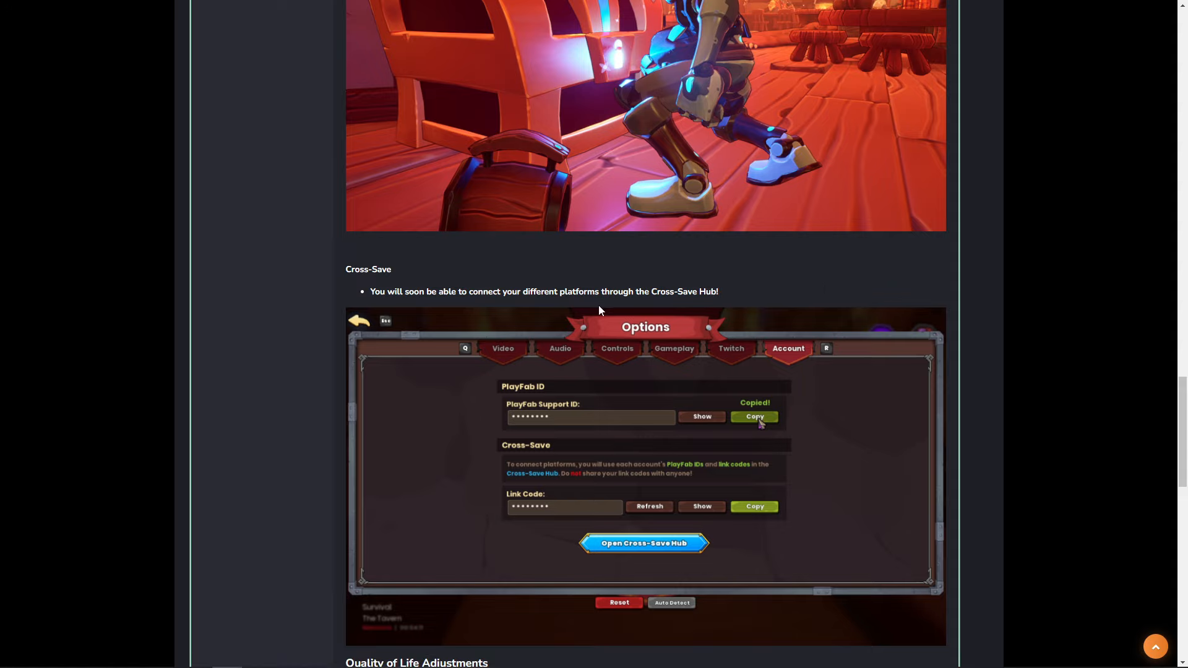
mouse_move(698, 311)
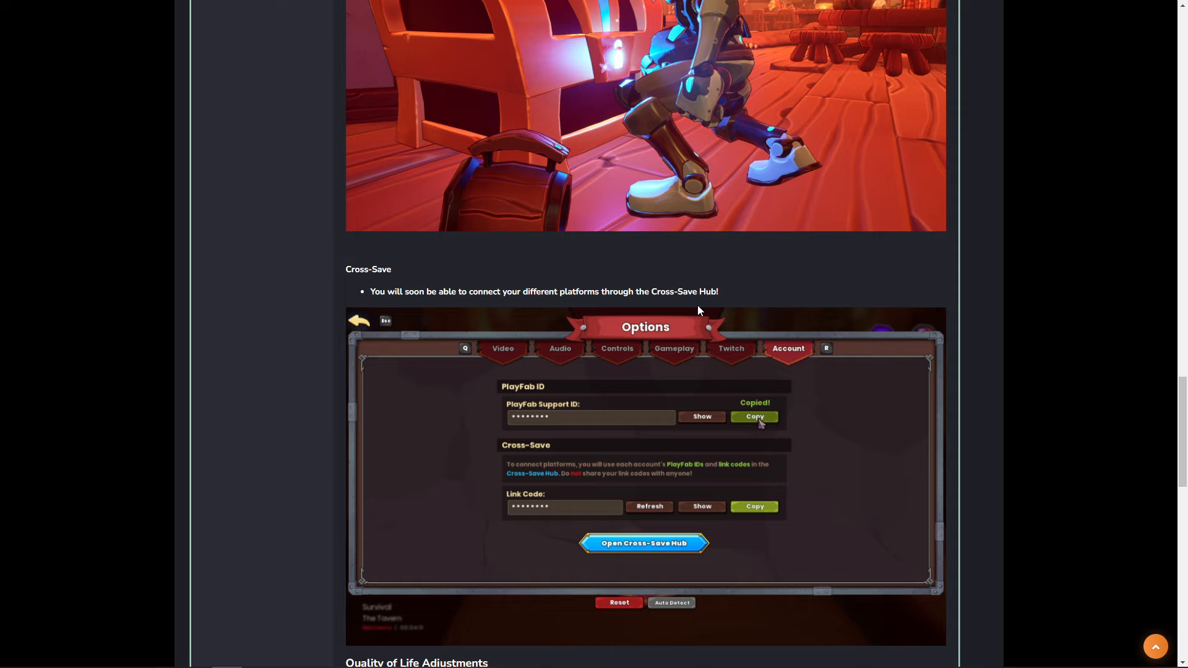
scroll(down, 3)
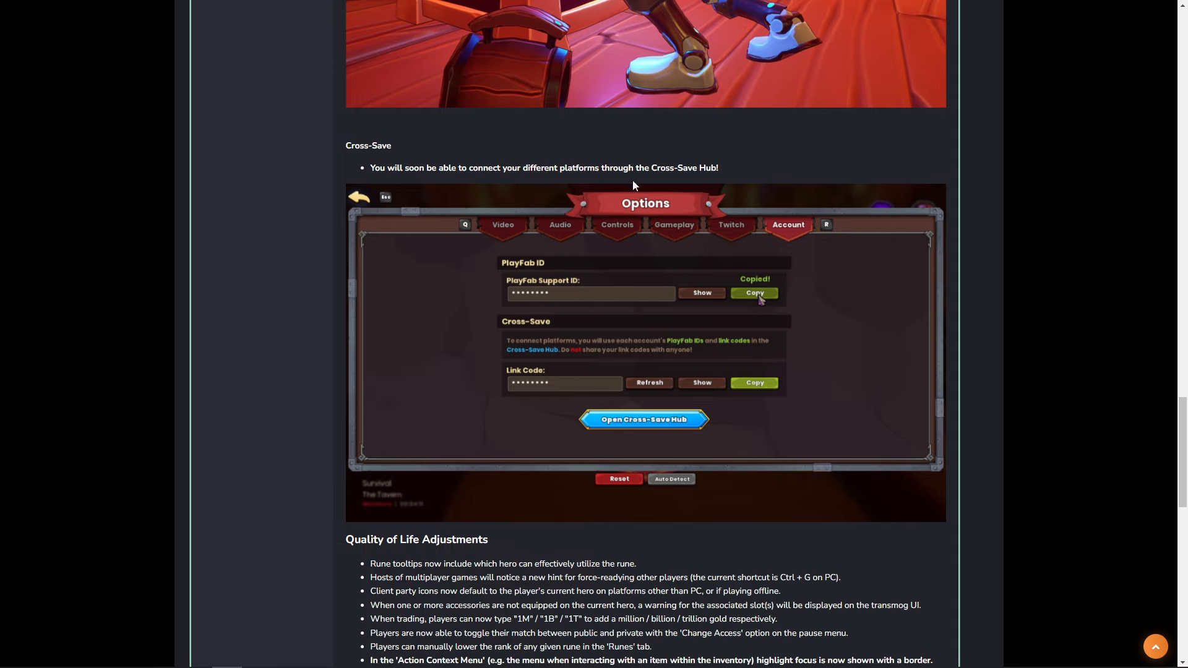
mouse_move(1018, 372)
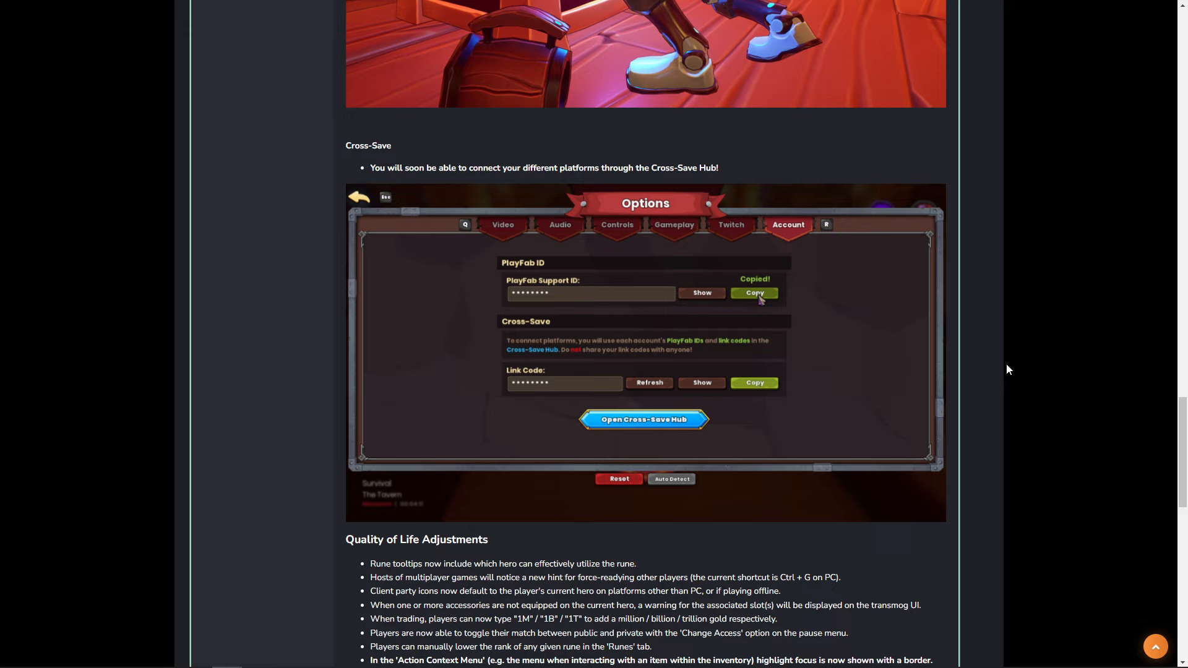
mouse_move(804, 442)
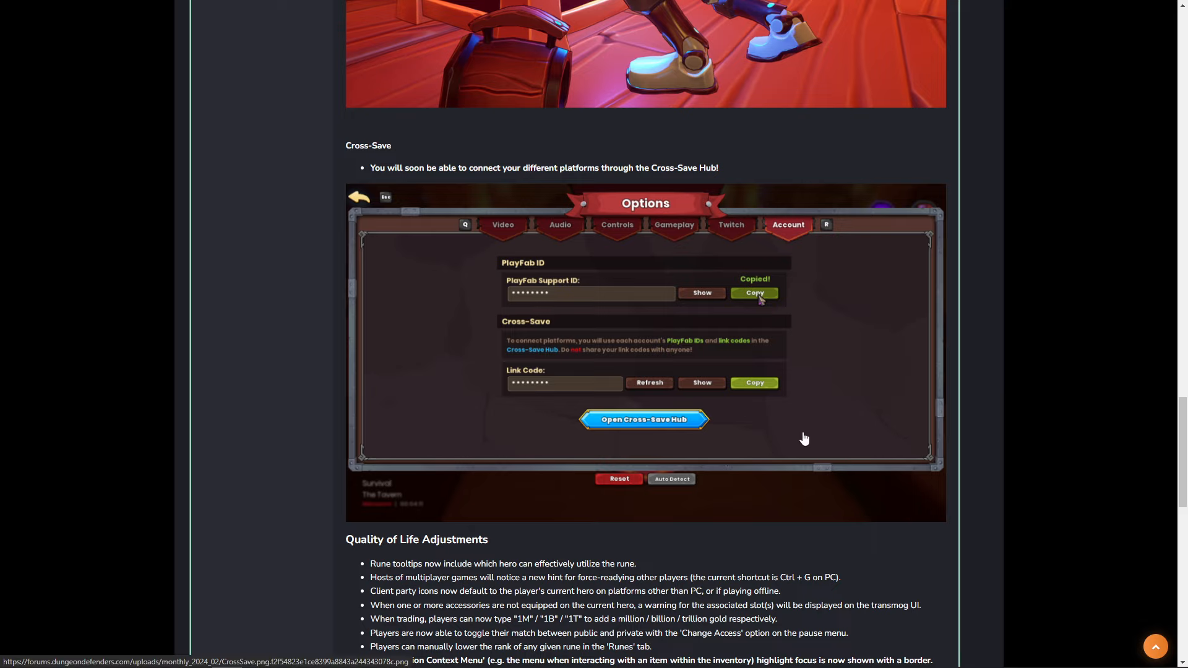
scroll(down, 3)
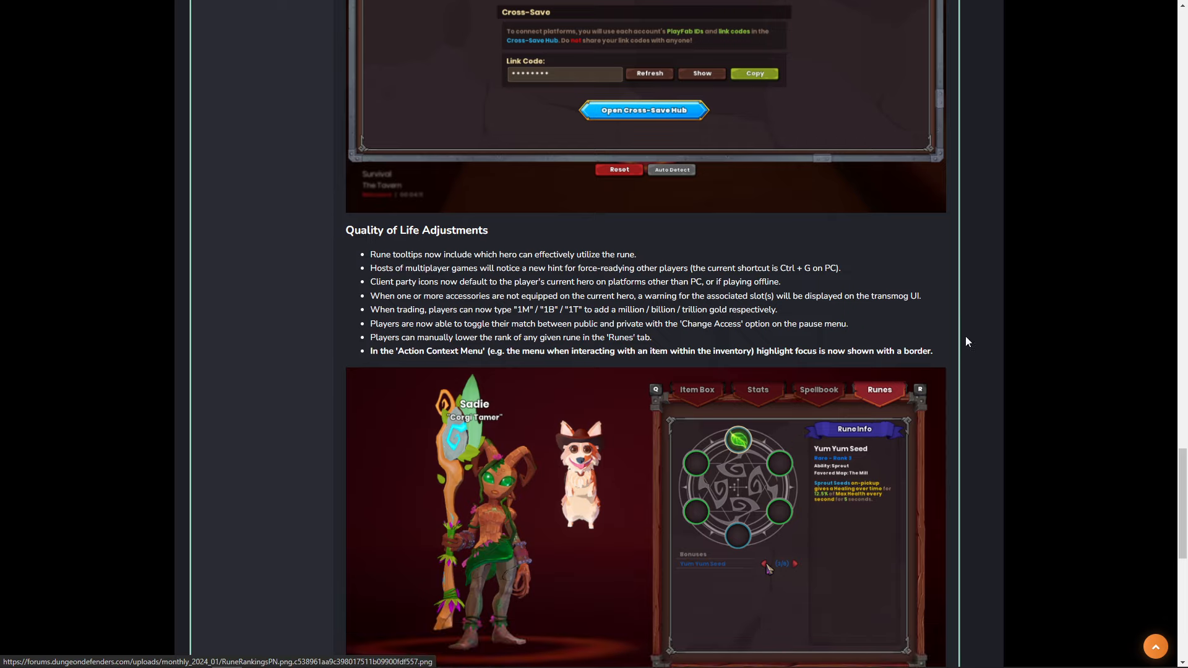
mouse_move(431, 262)
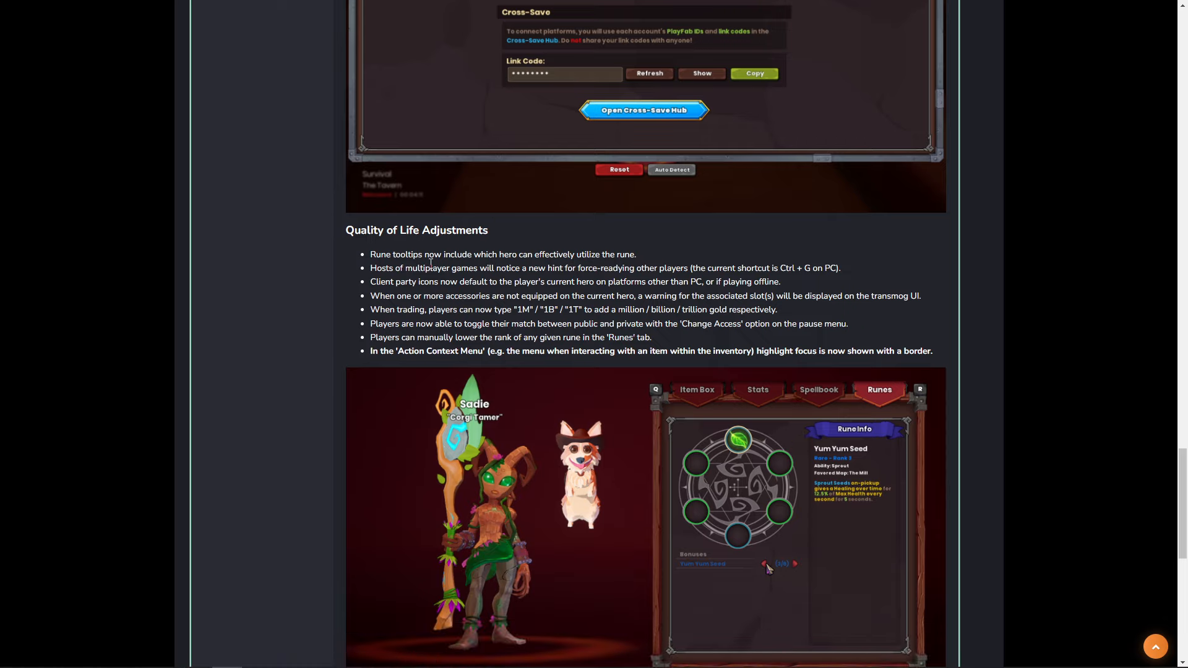
mouse_move(544, 264)
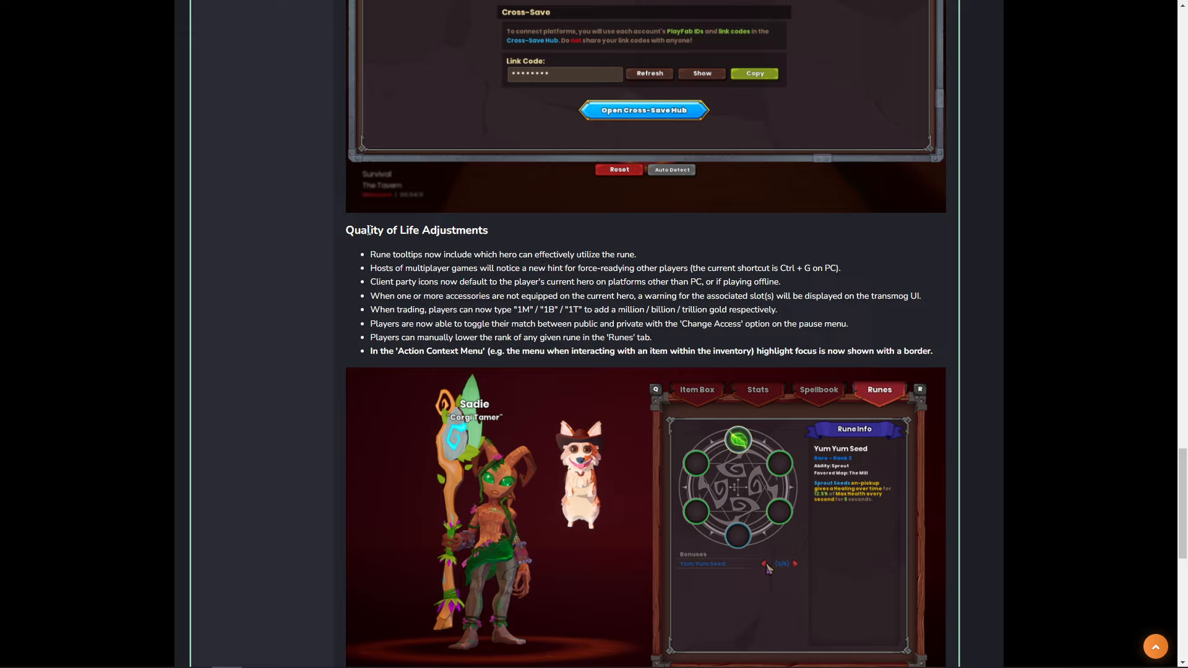
mouse_move(653, 282)
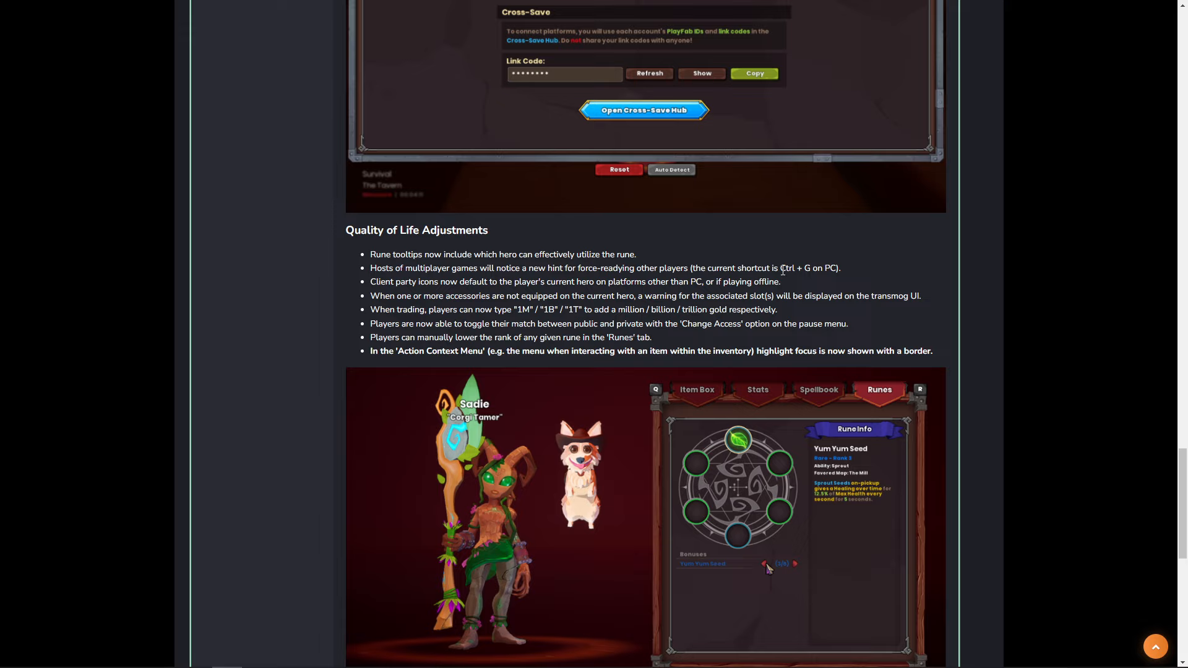
mouse_move(423, 296)
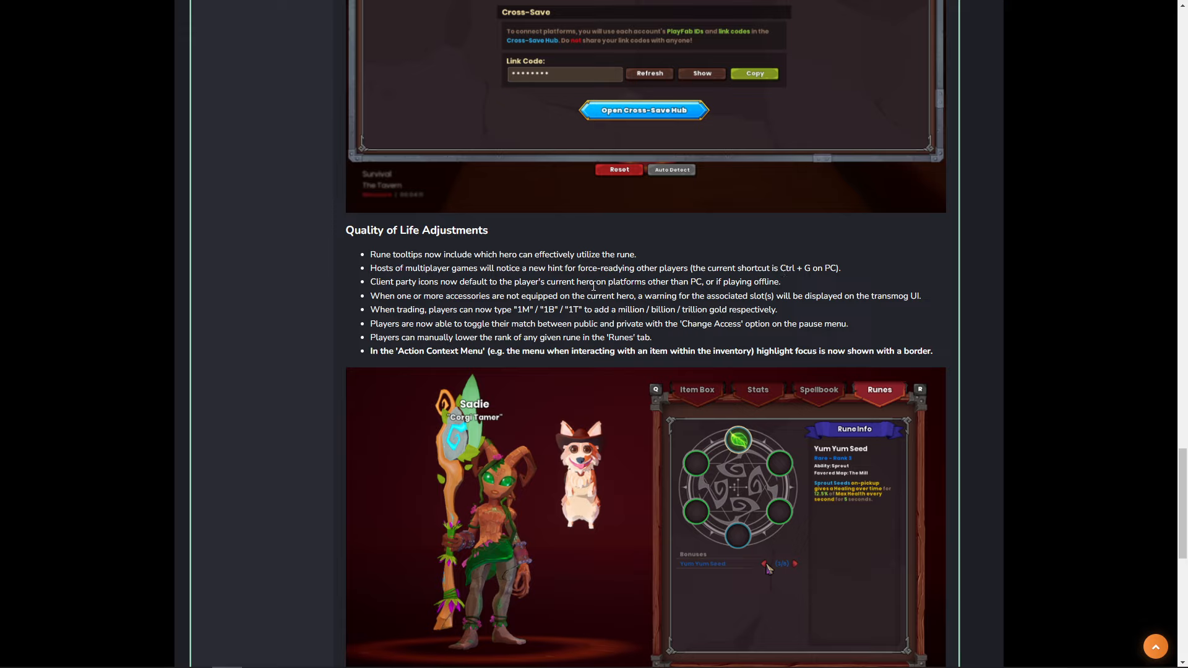
mouse_move(682, 290)
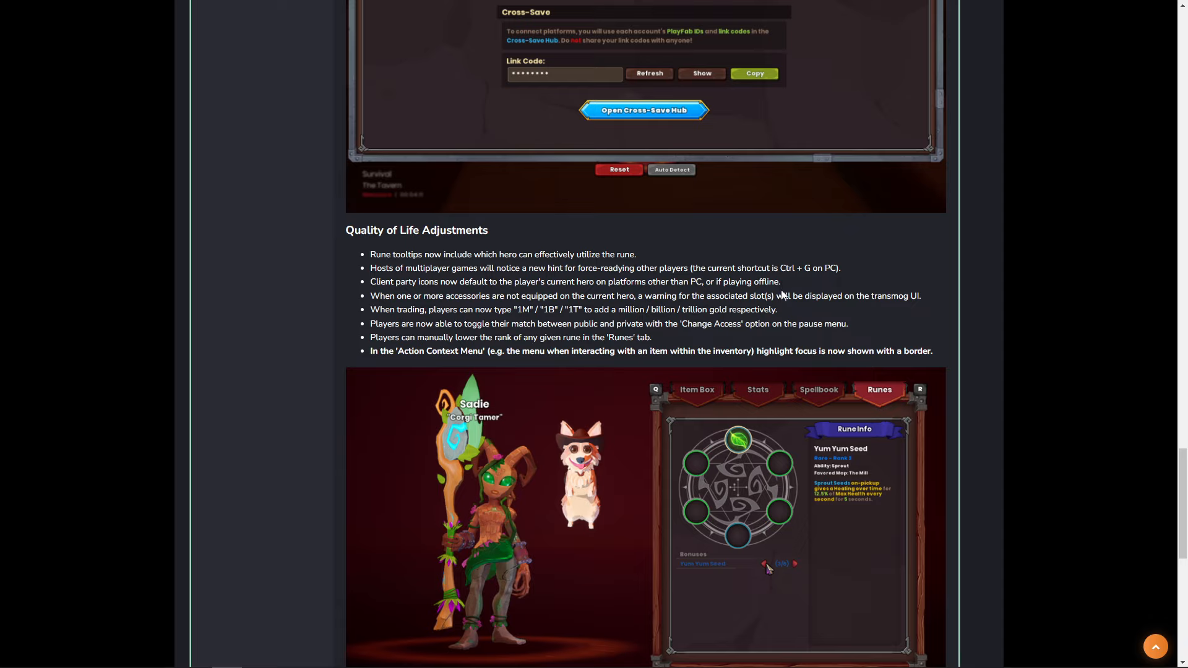
scroll(down, 3)
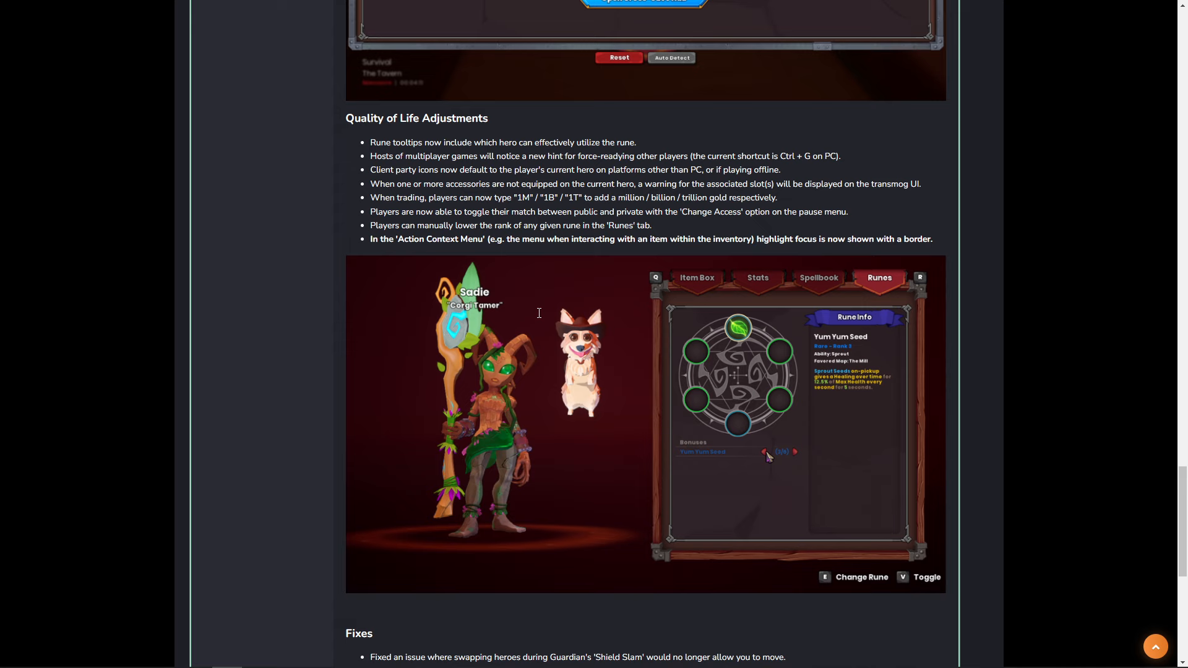
scroll(down, 3)
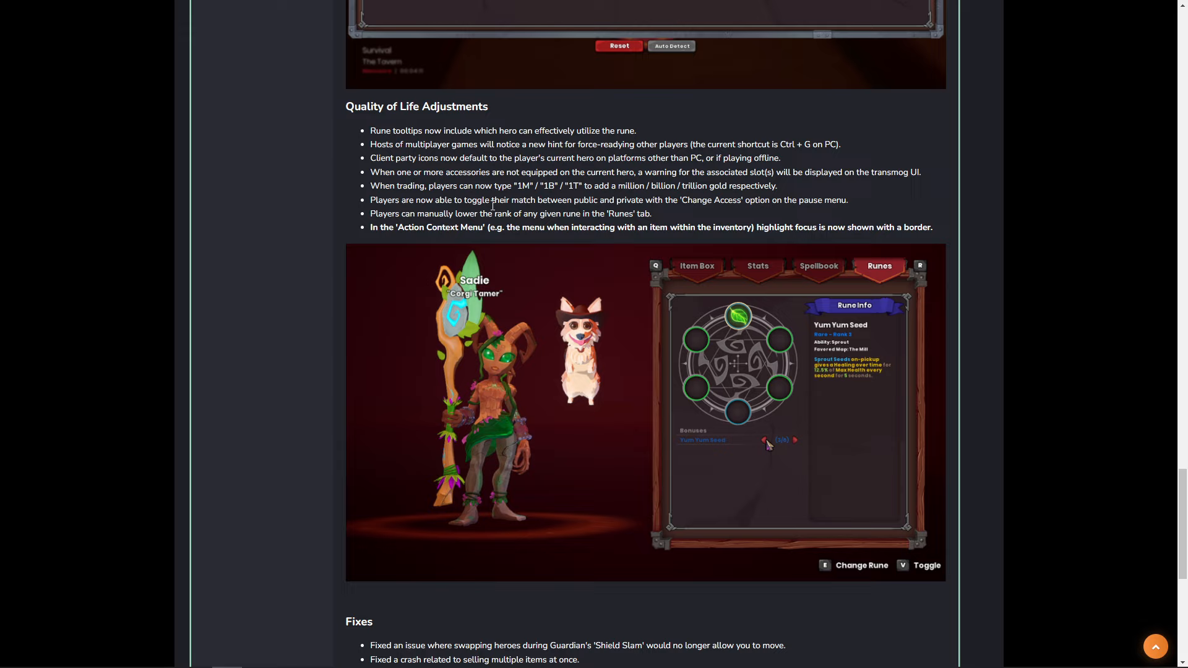
mouse_move(855, 204)
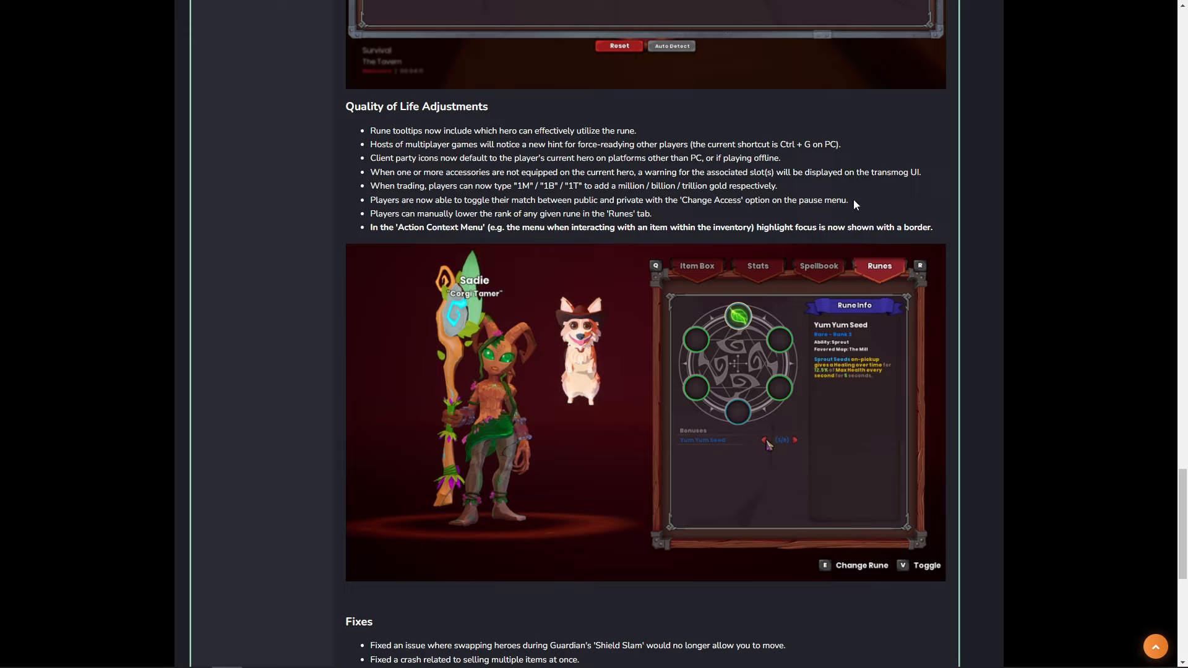
mouse_move(856, 208)
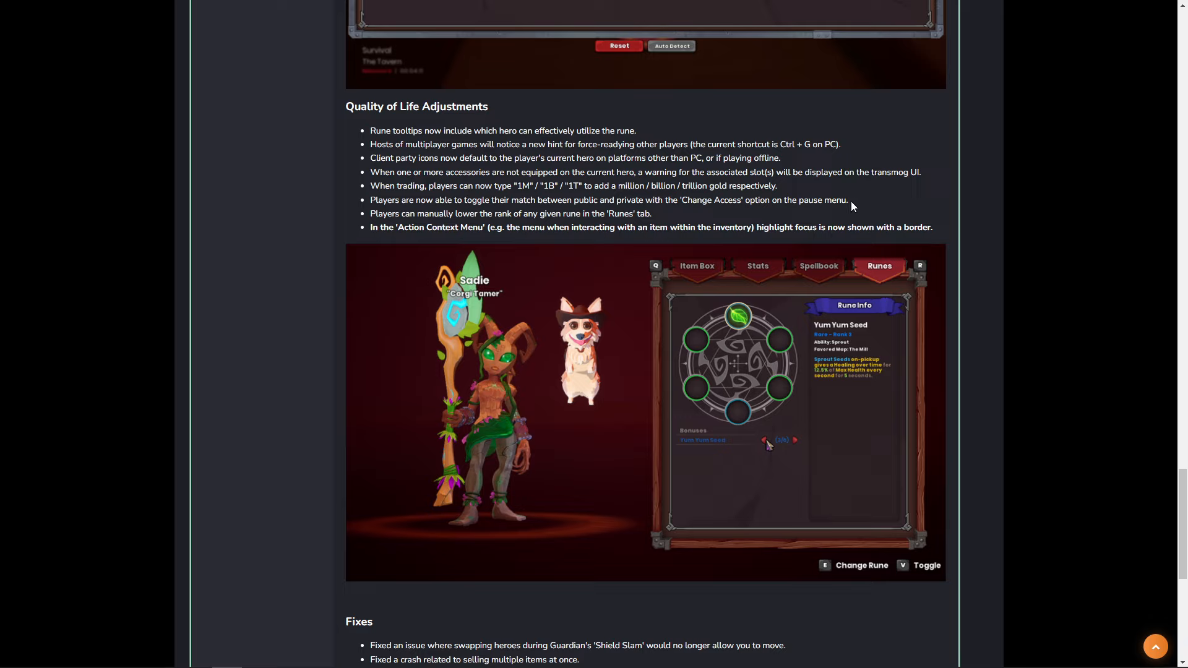
scroll(down, 3)
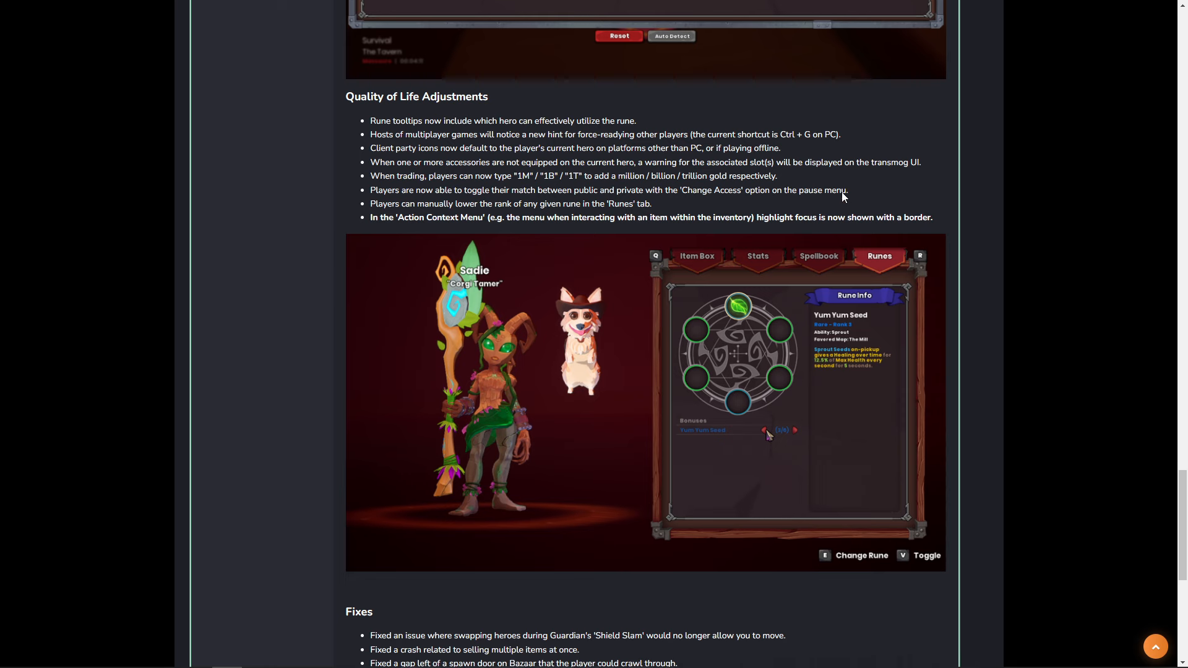
scroll(down, 3)
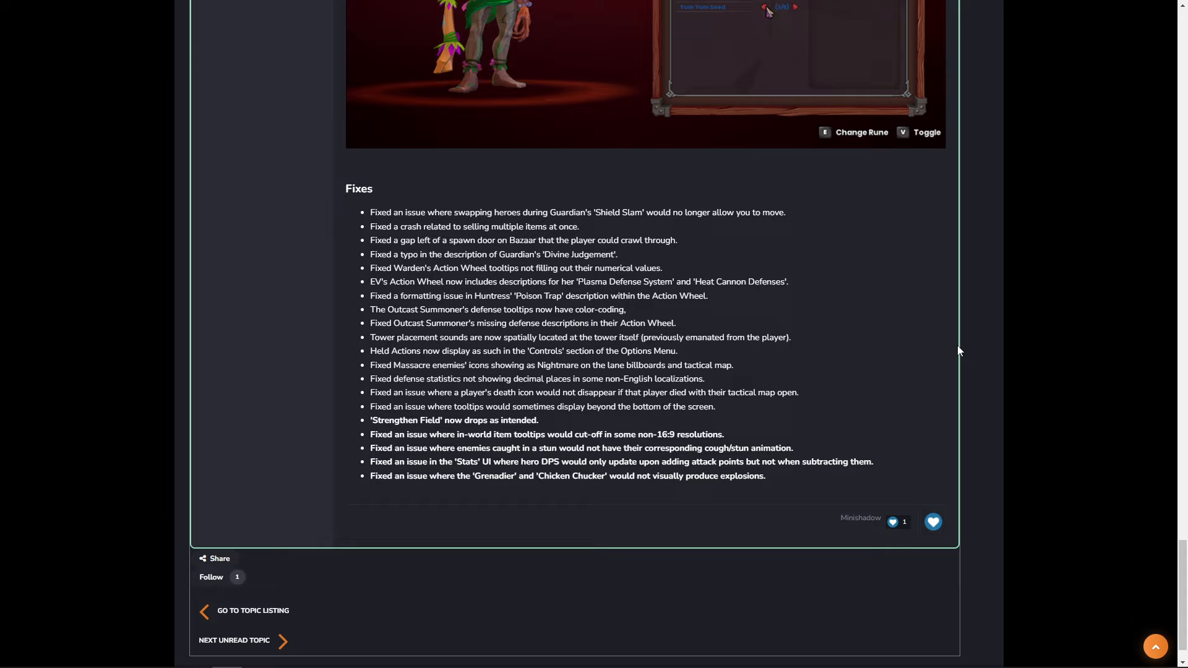
mouse_move(455, 495)
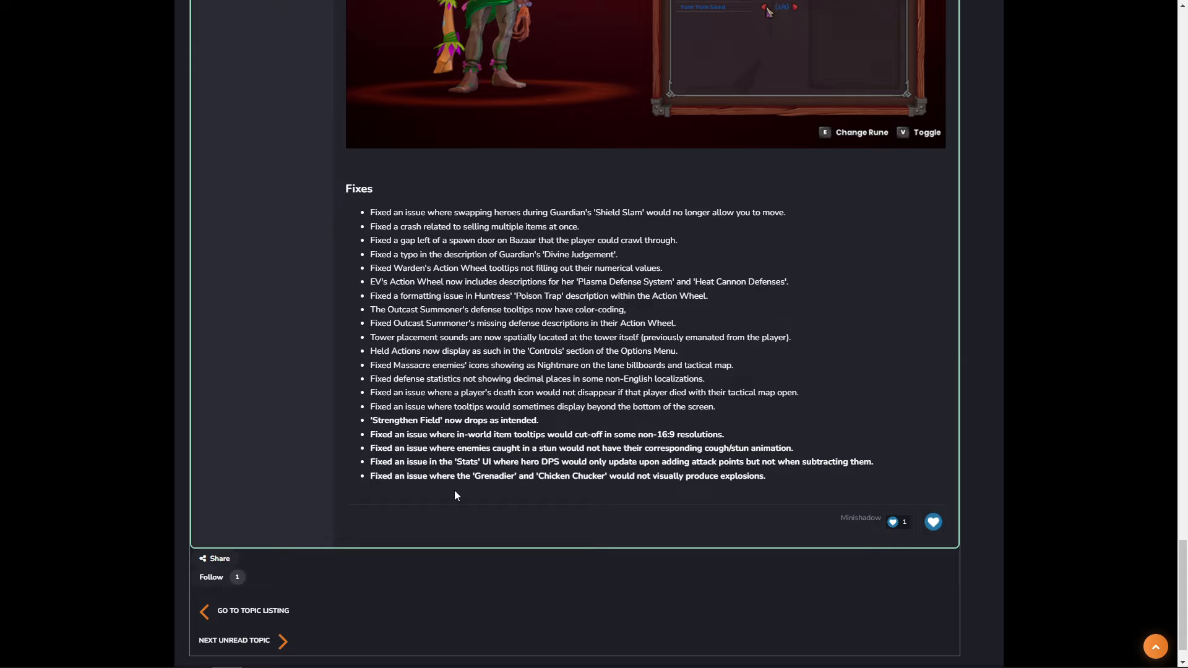
scroll(down, 3)
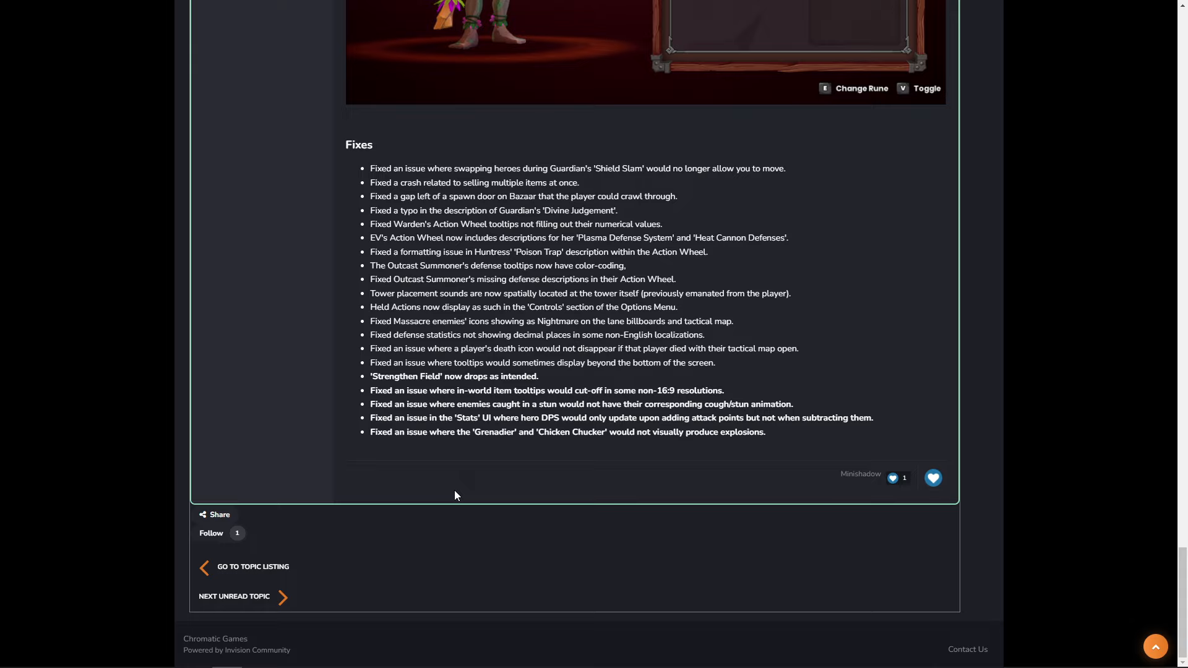
scroll(up, 3)
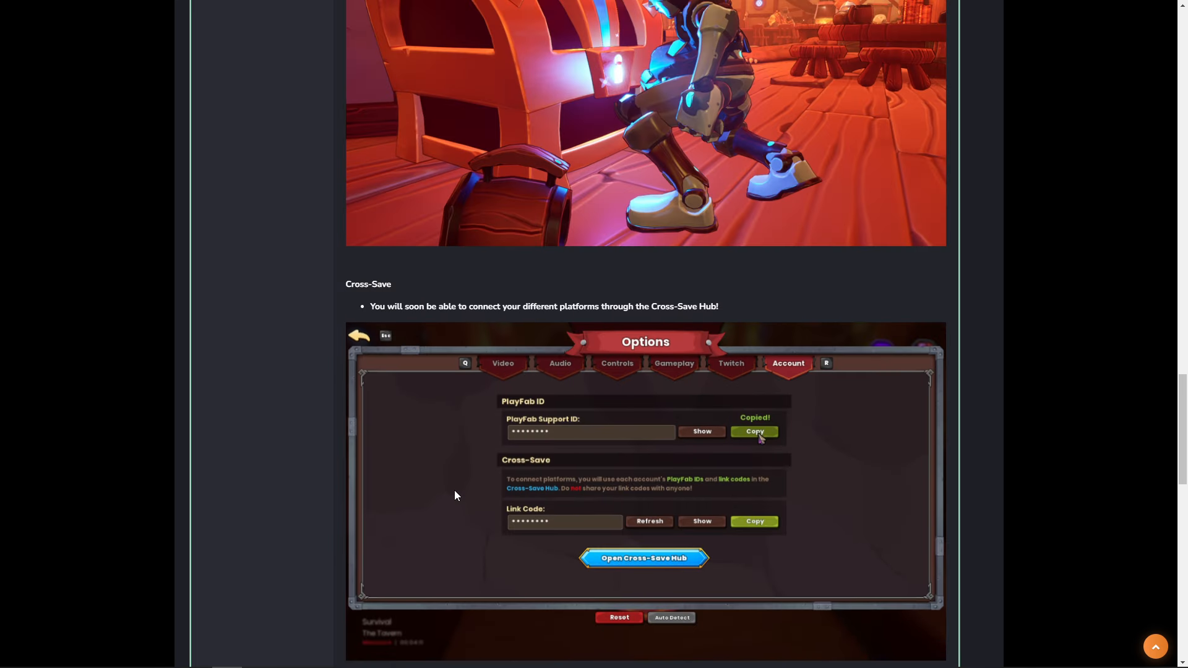
scroll(up, 3)
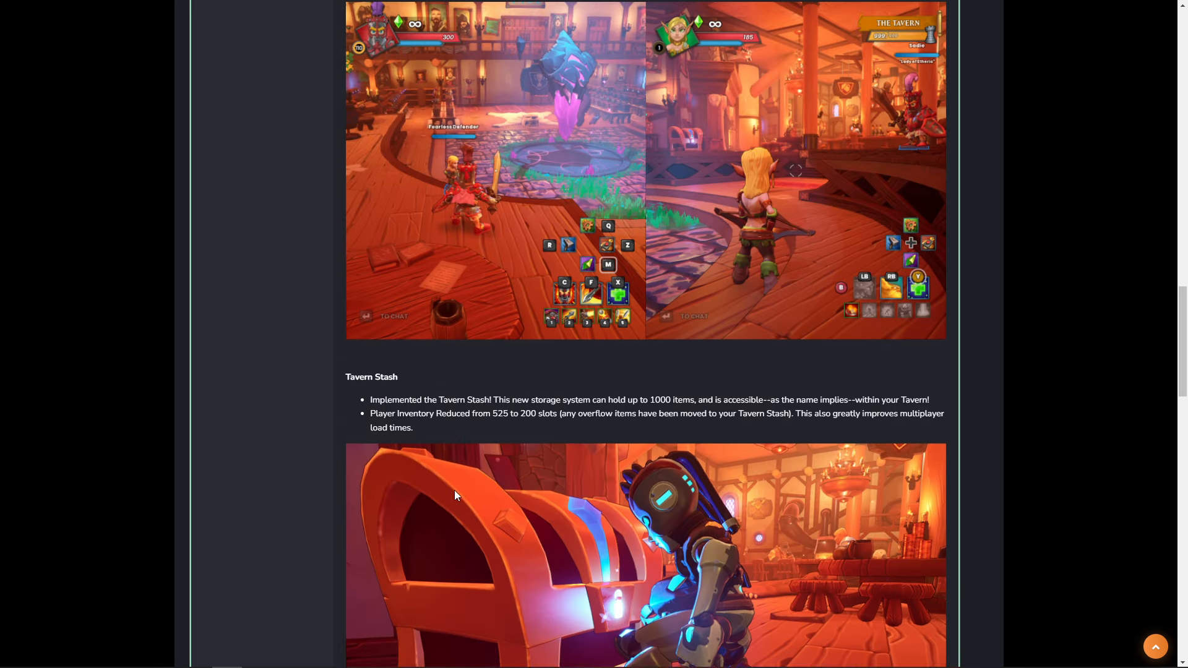
scroll(up, 3)
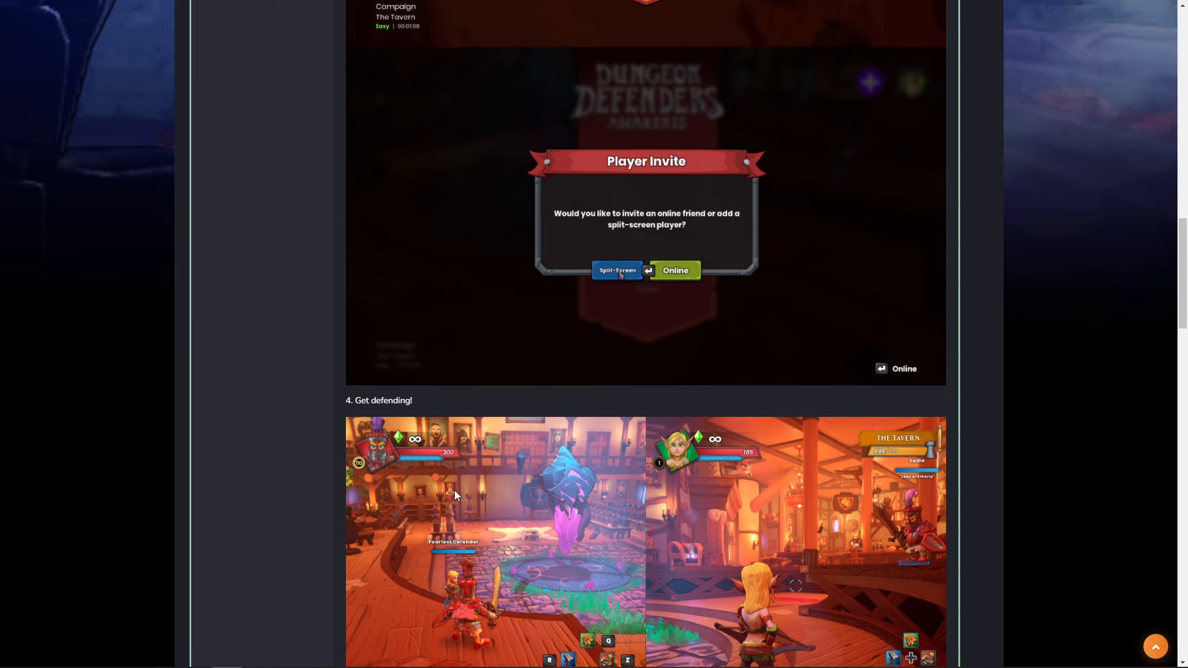
scroll(up, 3)
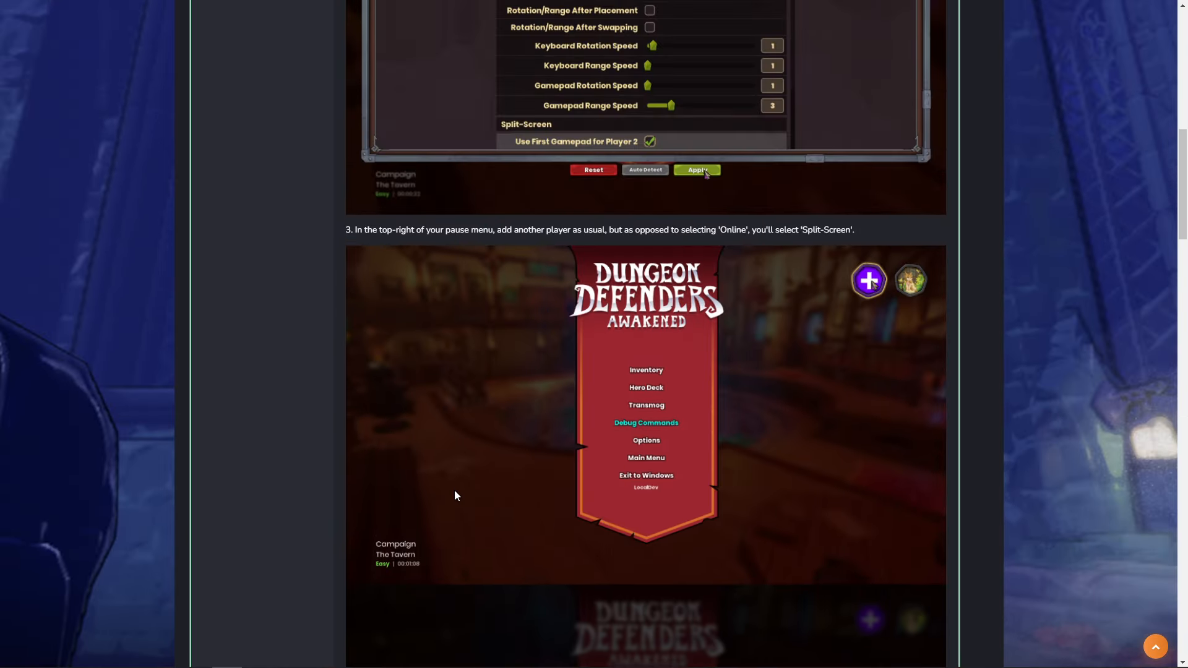
scroll(up, 3)
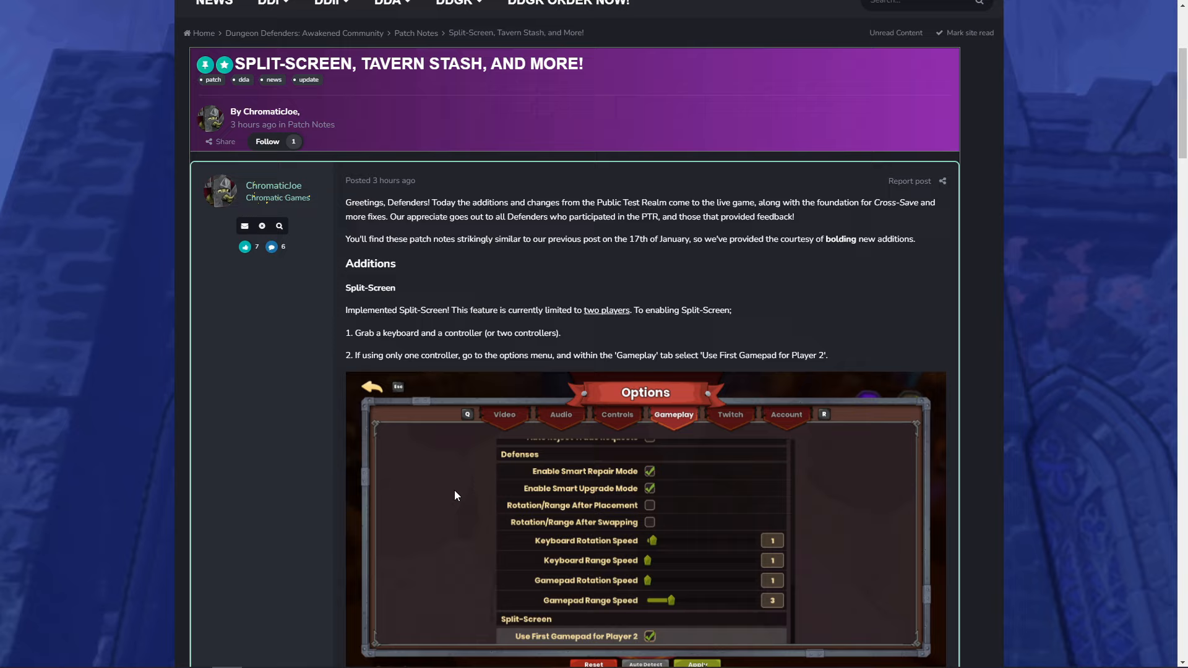